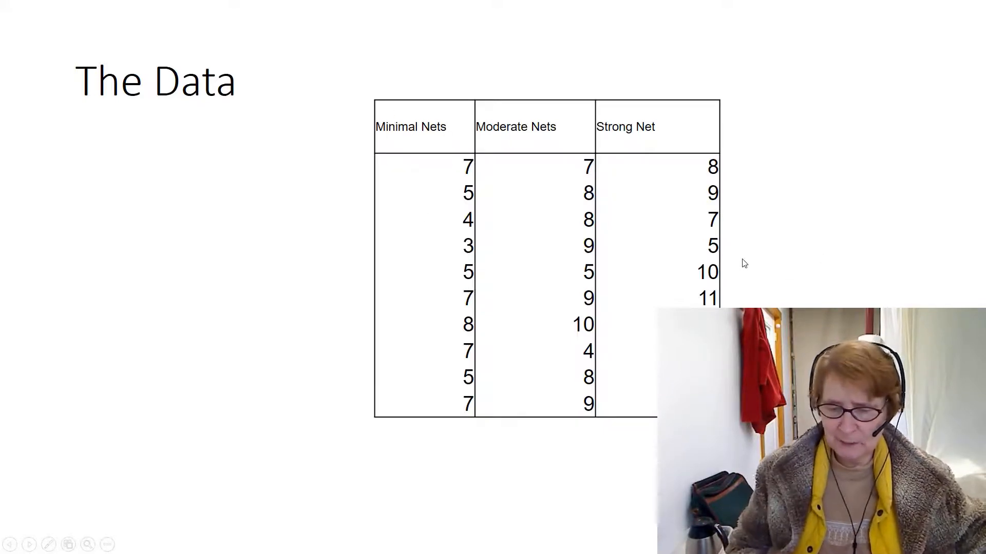
- Switch from the PowerPoint data slide to the SPSS Data Editor with the Nets and Memory data
{"action": "key", "text": "alt+tab"}
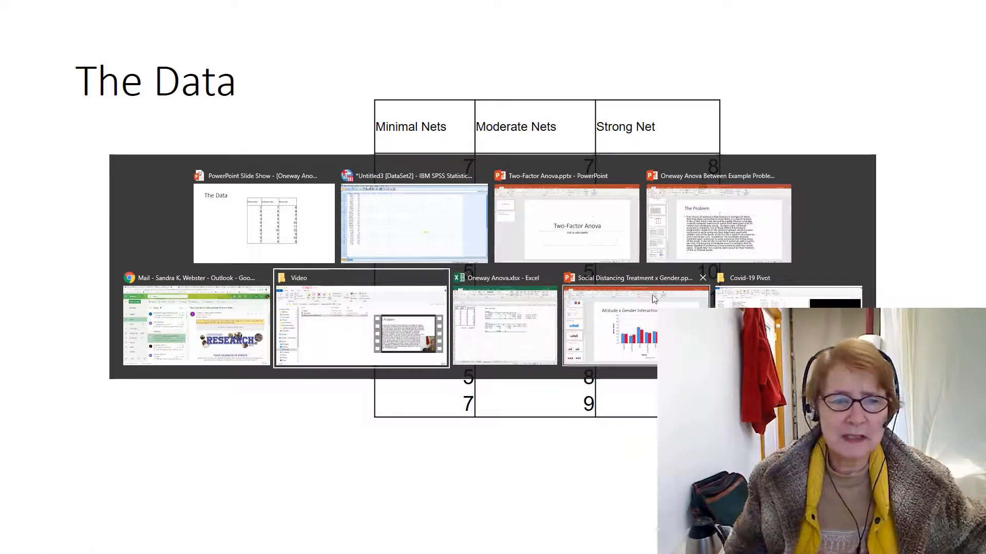
{"action": "left_click", "coordinate": [412, 223]}
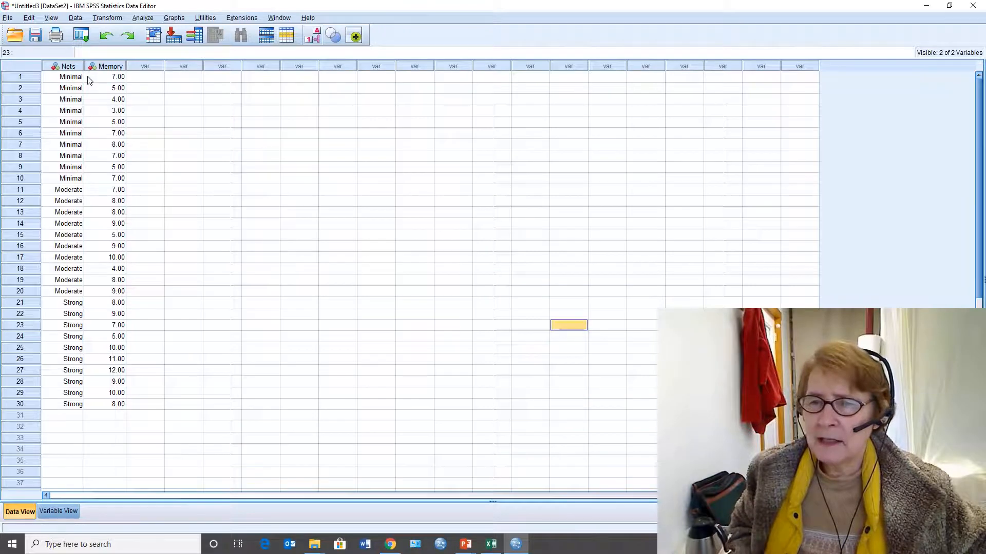
{"action": "mouse_move", "coordinate": [74, 130]}
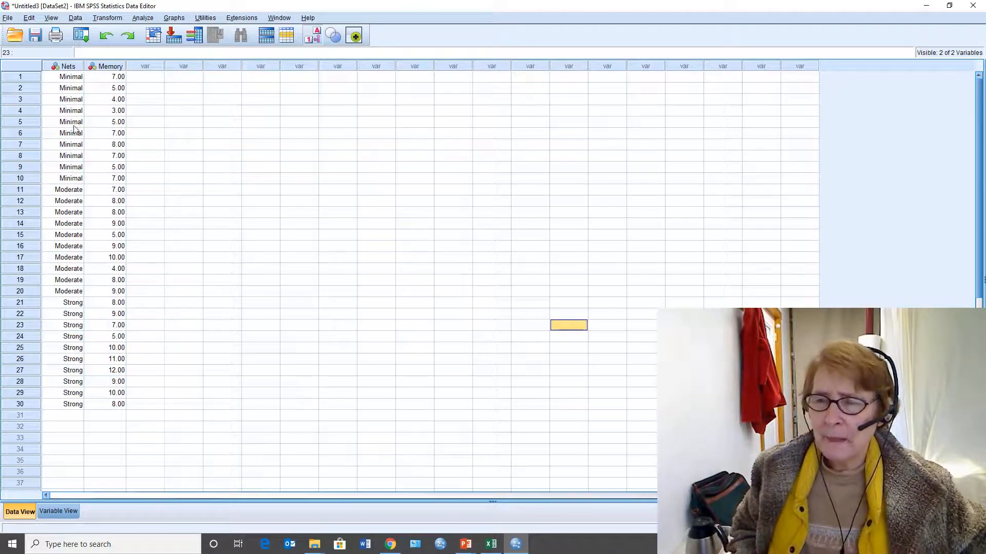
{"action": "left_click", "coordinate": [67, 66]}
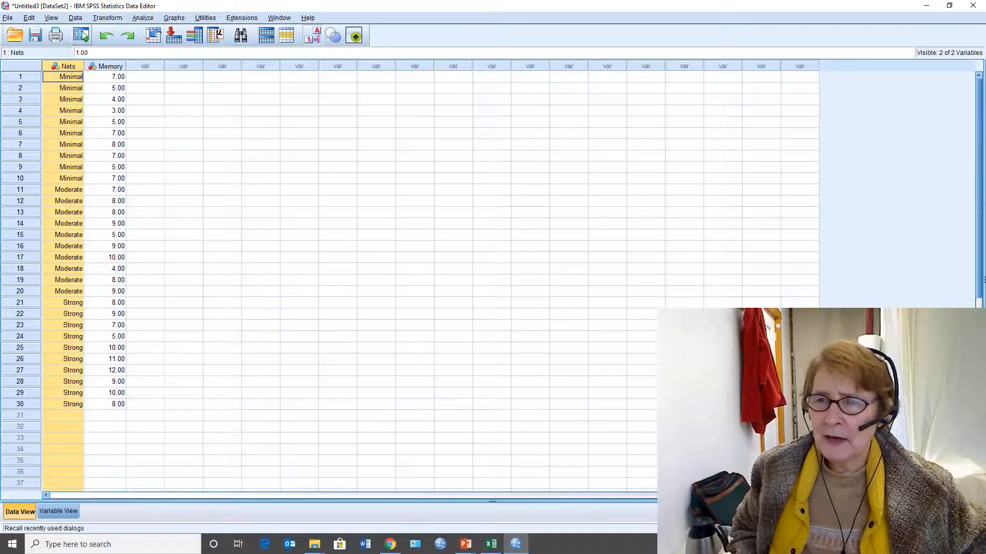
{"action": "left_click", "coordinate": [50, 17]}
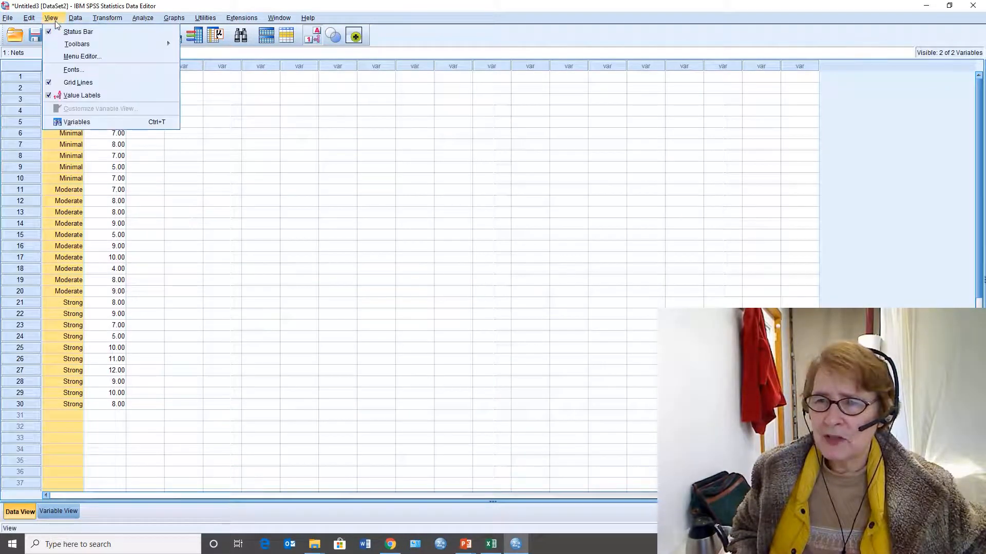
{"action": "left_click", "coordinate": [82, 95]}
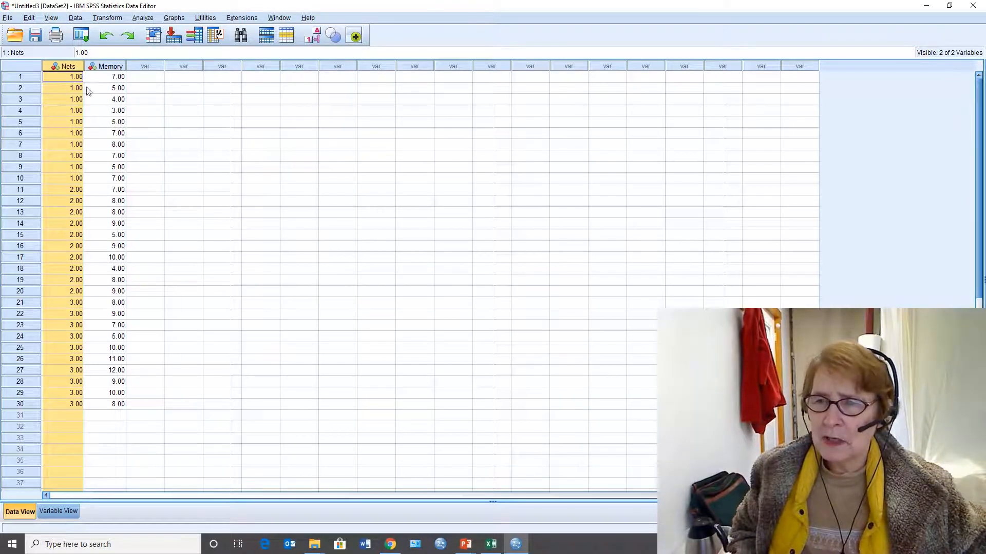
{"action": "left_click", "coordinate": [50, 17]}
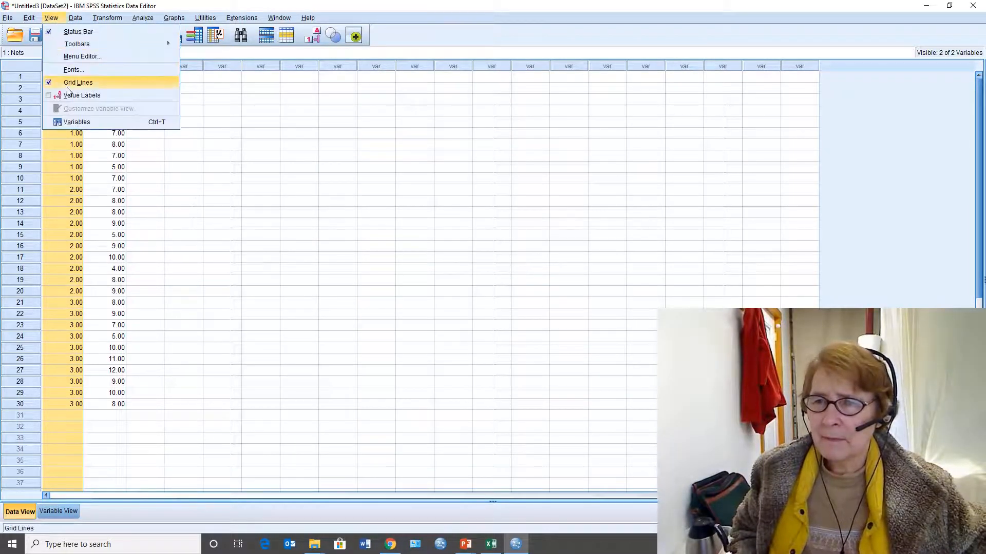
{"action": "left_click", "coordinate": [81, 95]}
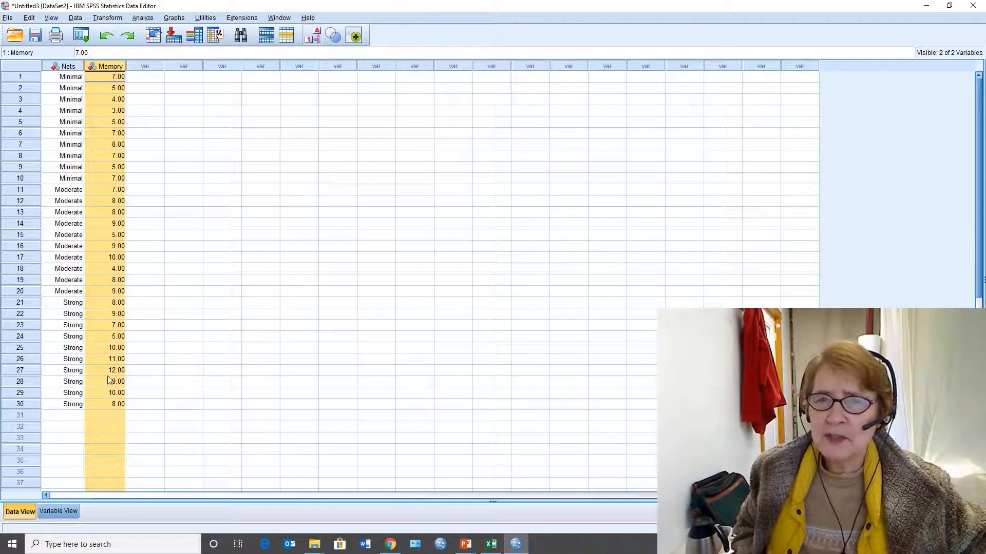
{"action": "mouse_move", "coordinate": [159, 392]}
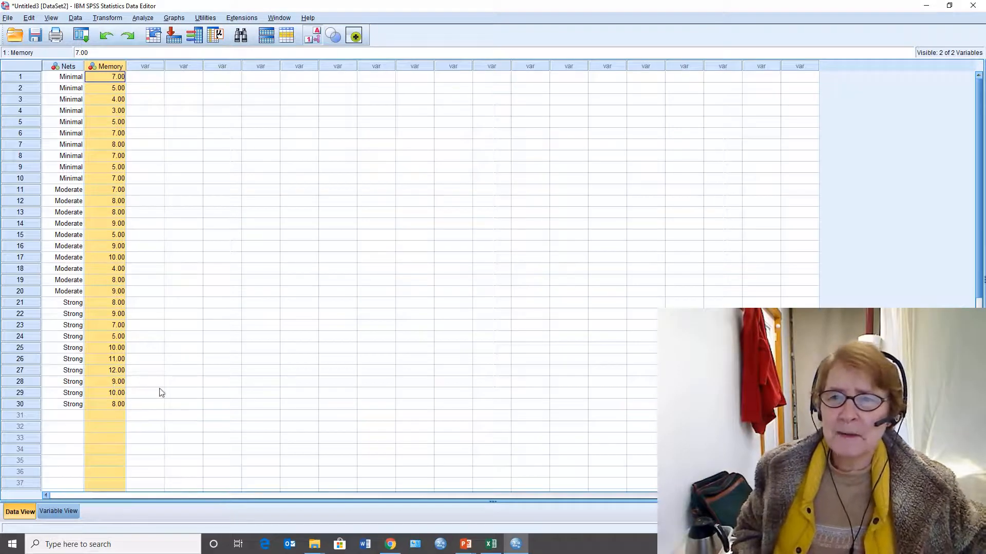
- Start a General Linear Model Univariate analysis with Memory as dependent variable and Nets as fixed factor
{"action": "left_click", "coordinate": [143, 17]}
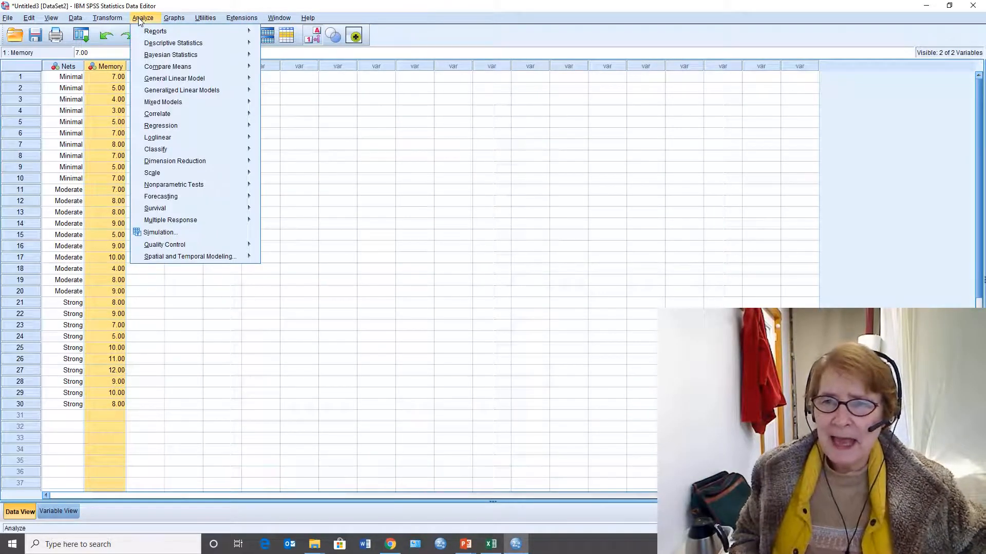
{"action": "mouse_move", "coordinate": [174, 78]}
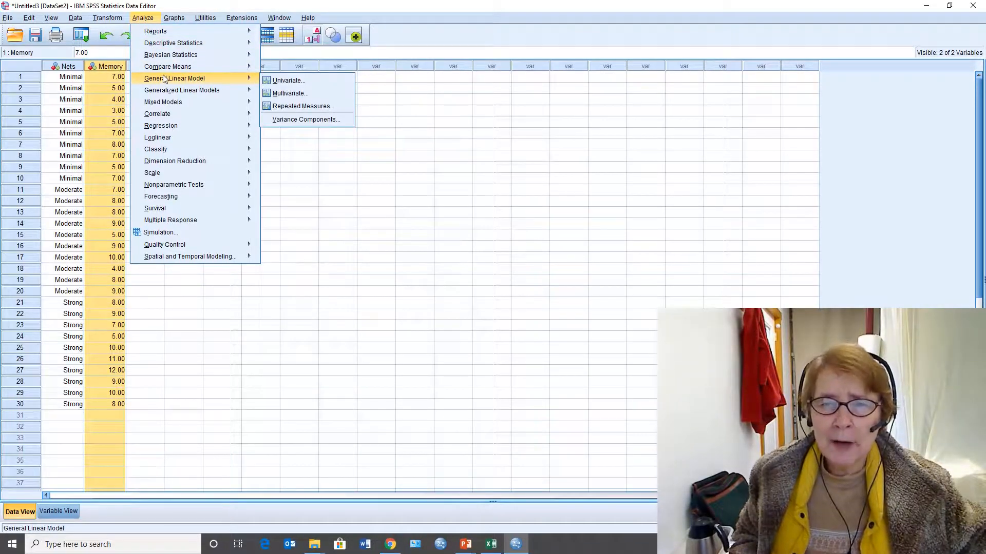
{"action": "mouse_move", "coordinate": [210, 87]}
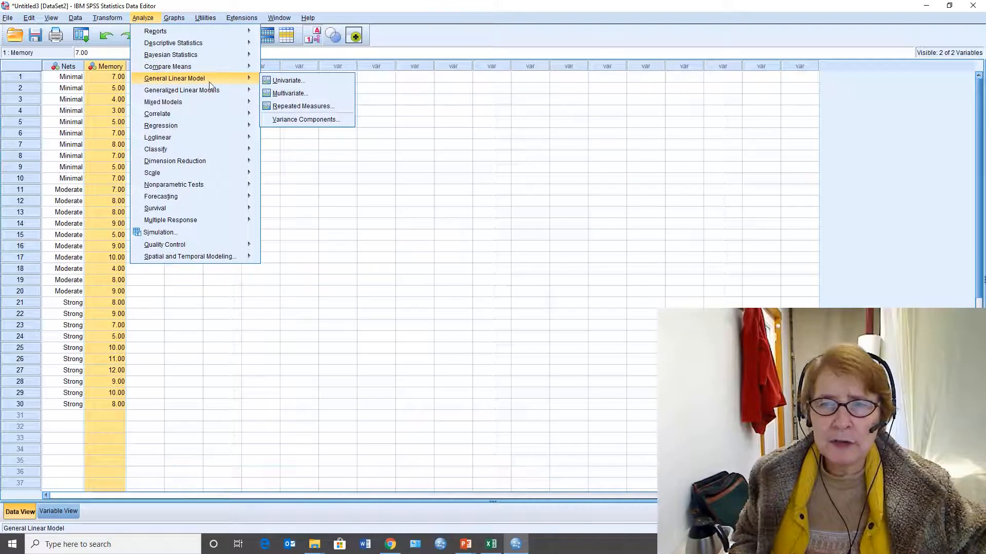
{"action": "left_click", "coordinate": [286, 80]}
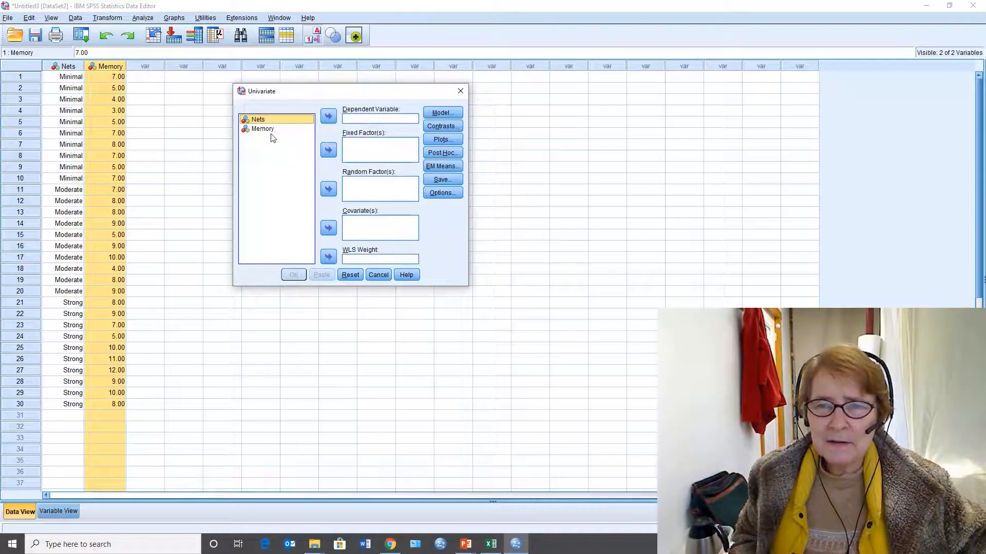
{"action": "left_click", "coordinate": [327, 117]}
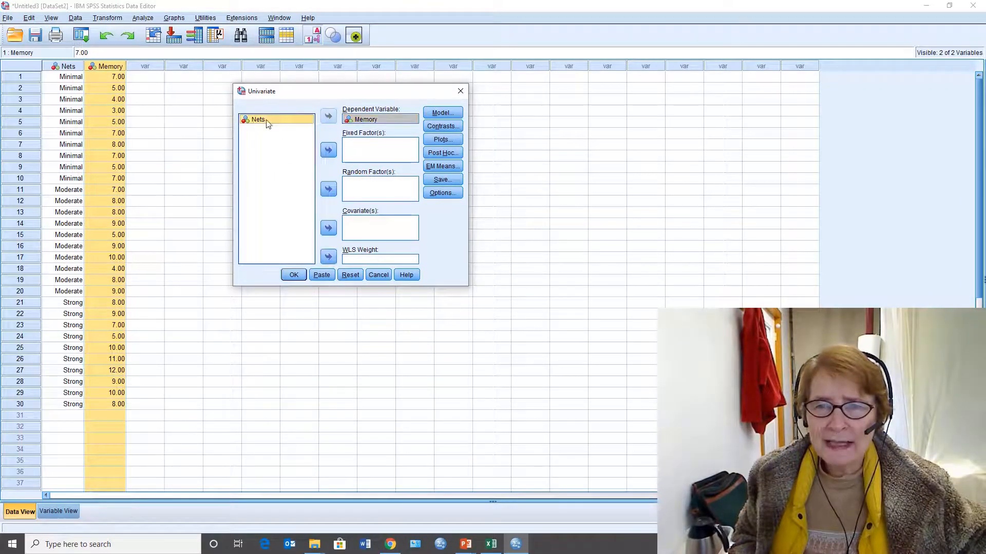
{"action": "left_click", "coordinate": [328, 150]}
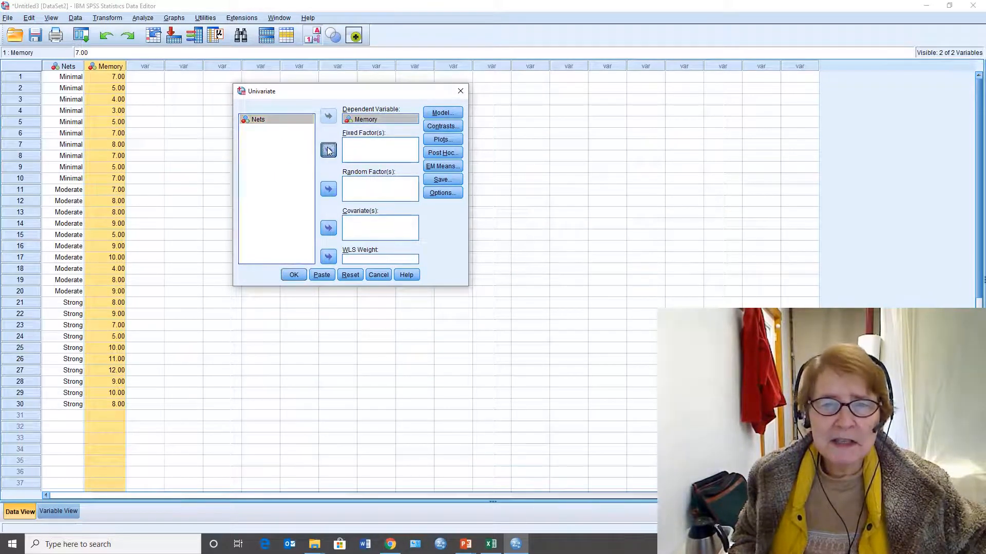
{"action": "left_click", "coordinate": [328, 151]}
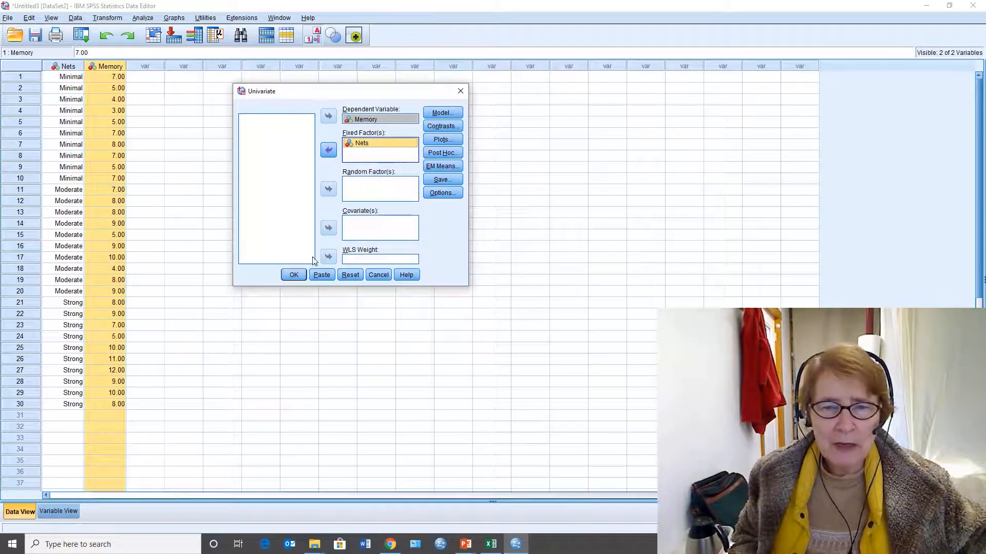
{"action": "mouse_move", "coordinate": [388, 189]}
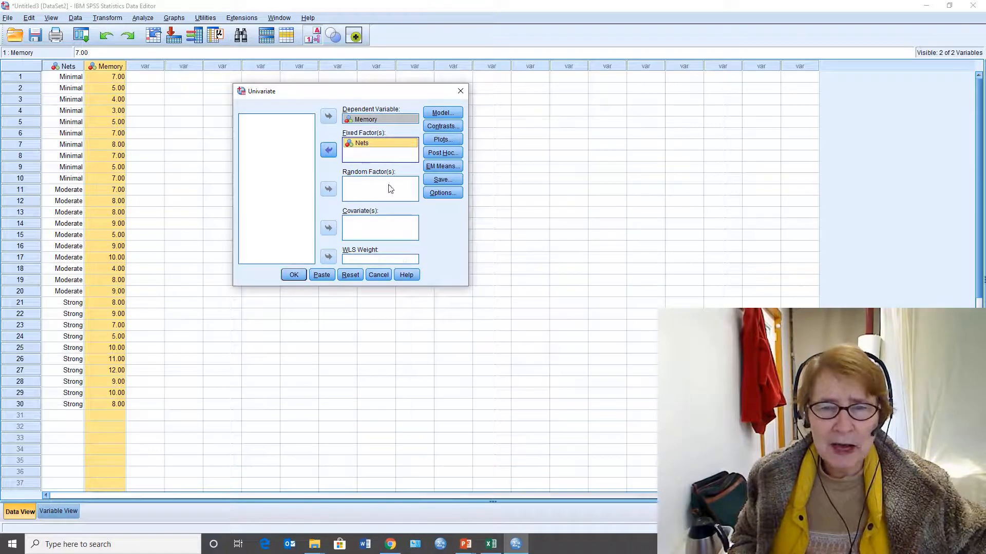
{"action": "mouse_move", "coordinate": [395, 176]}
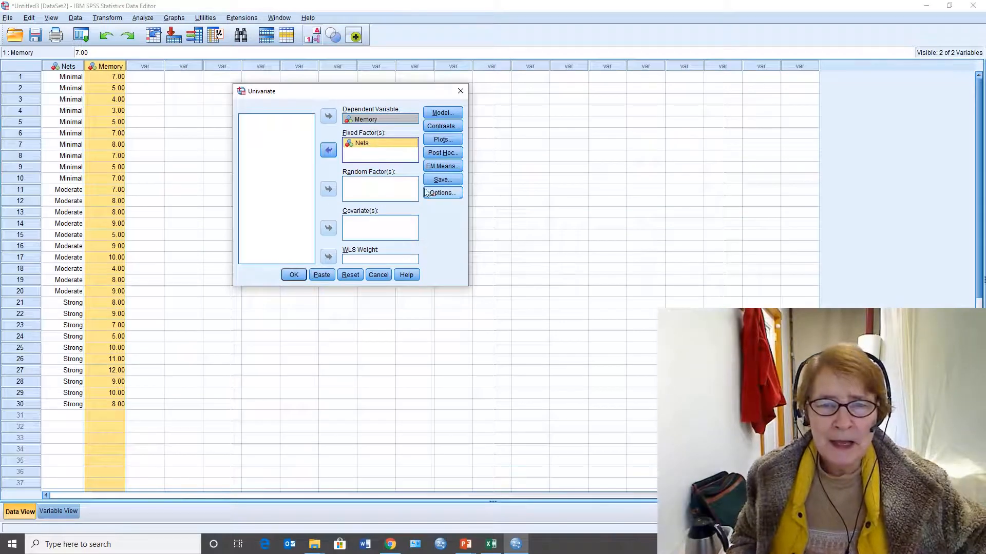
- In Univariate Options, enable descriptive statistics and effect size estimates
{"action": "left_click", "coordinate": [442, 192]}
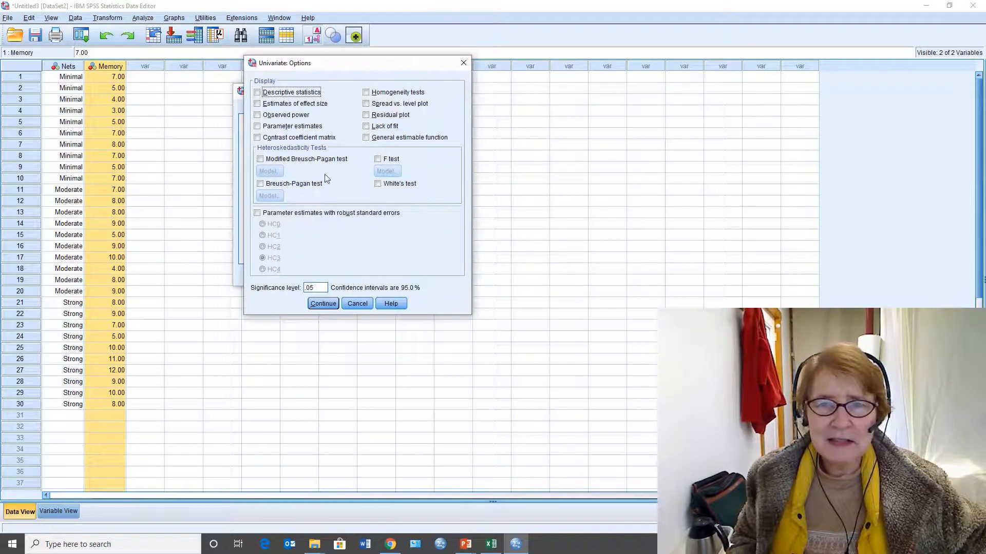
{"action": "left_click", "coordinate": [256, 92]}
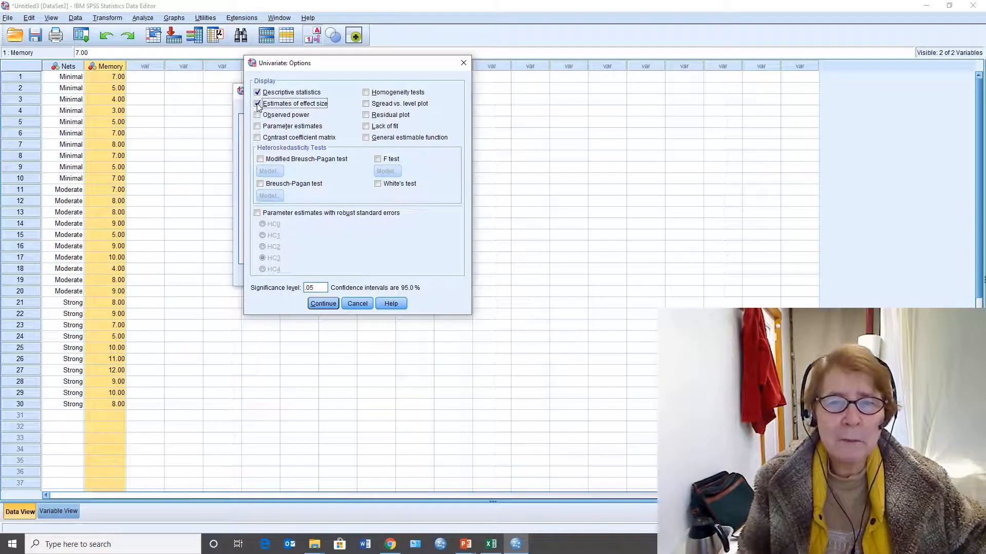
{"action": "left_click", "coordinate": [322, 303]}
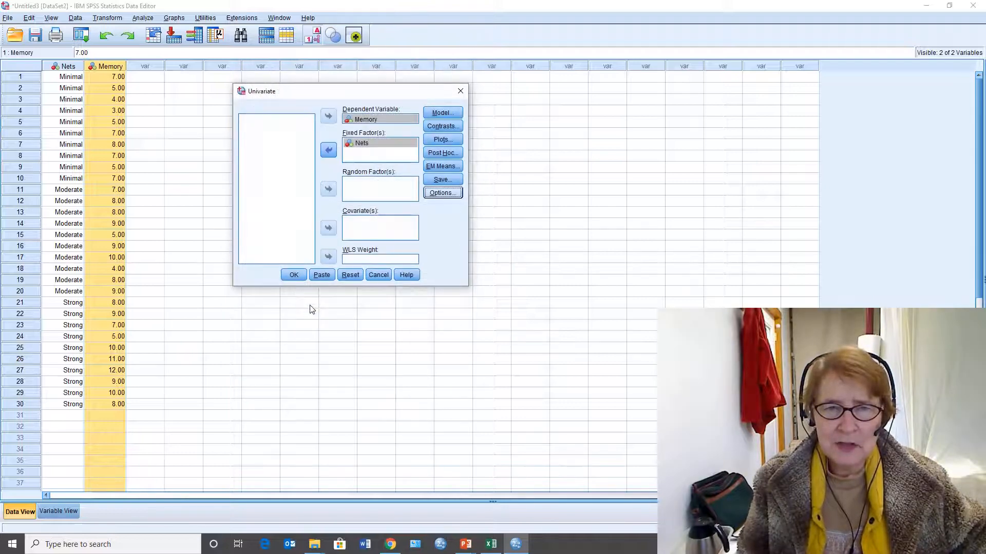
{"action": "mouse_move", "coordinate": [442, 166]}
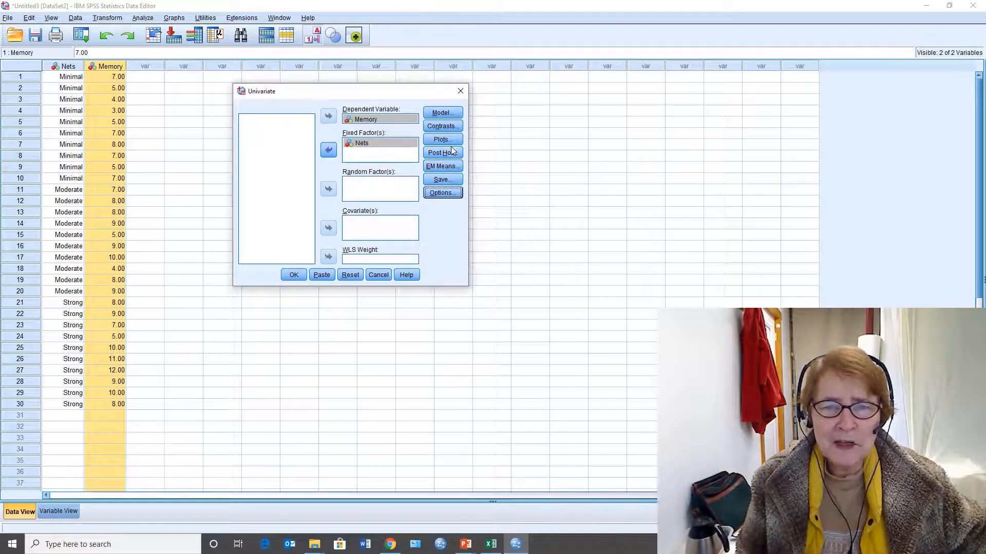
- Add Nets to the post hoc comparisons list and return to the Univariate setup
{"action": "left_click", "coordinate": [442, 152]}
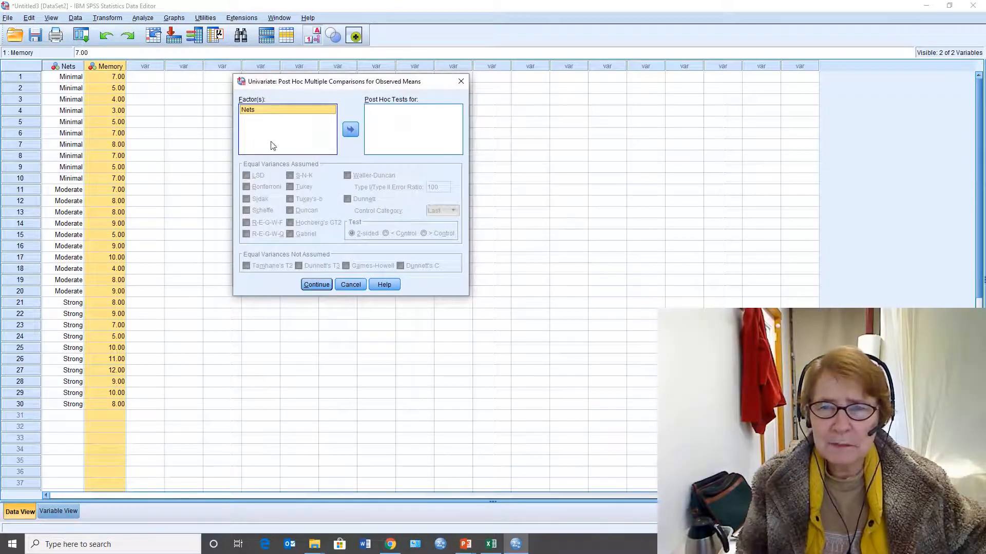
{"action": "left_click", "coordinate": [350, 129]}
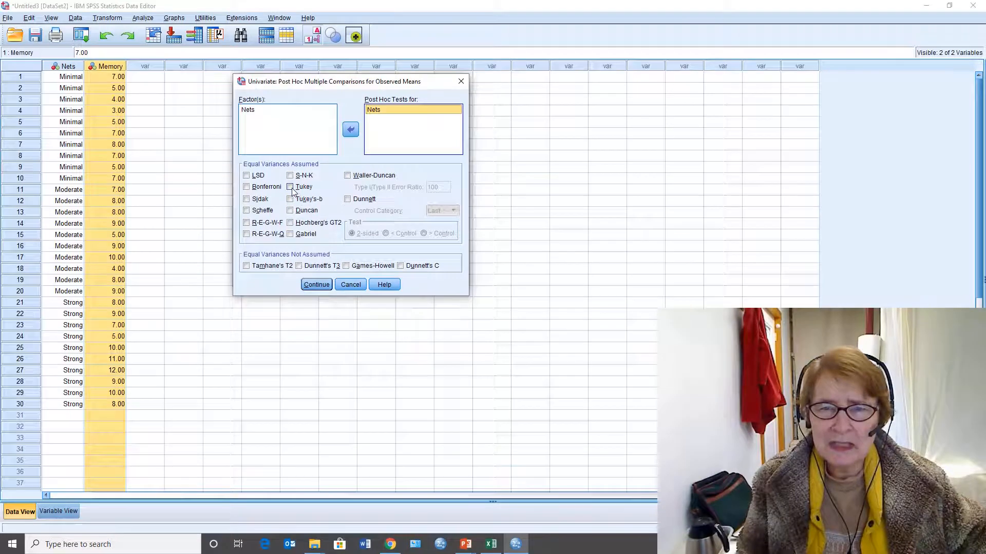
{"action": "left_click", "coordinate": [316, 284]}
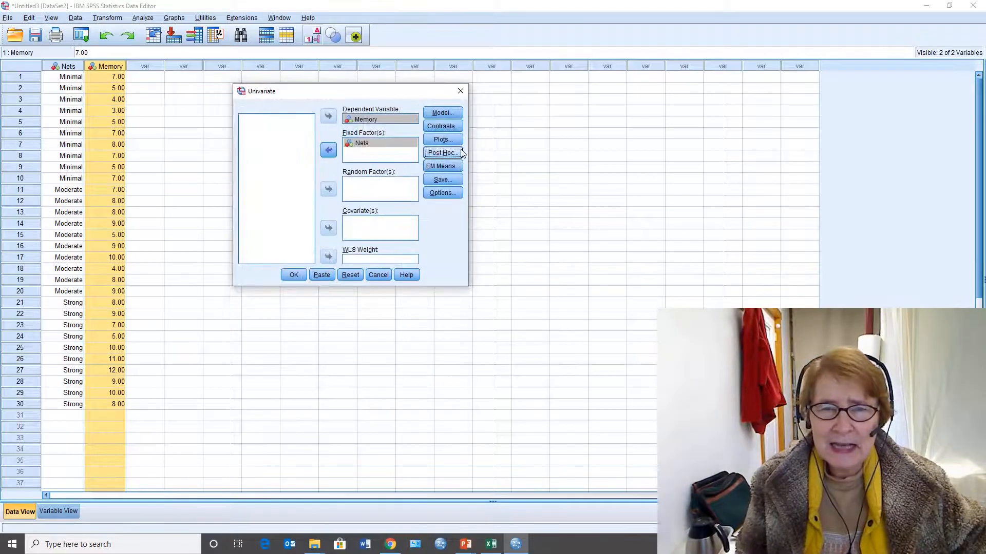
- Add a bar chart plot of Memory with Nets on the horizontal axis, then run the analysis
{"action": "left_click", "coordinate": [442, 139]}
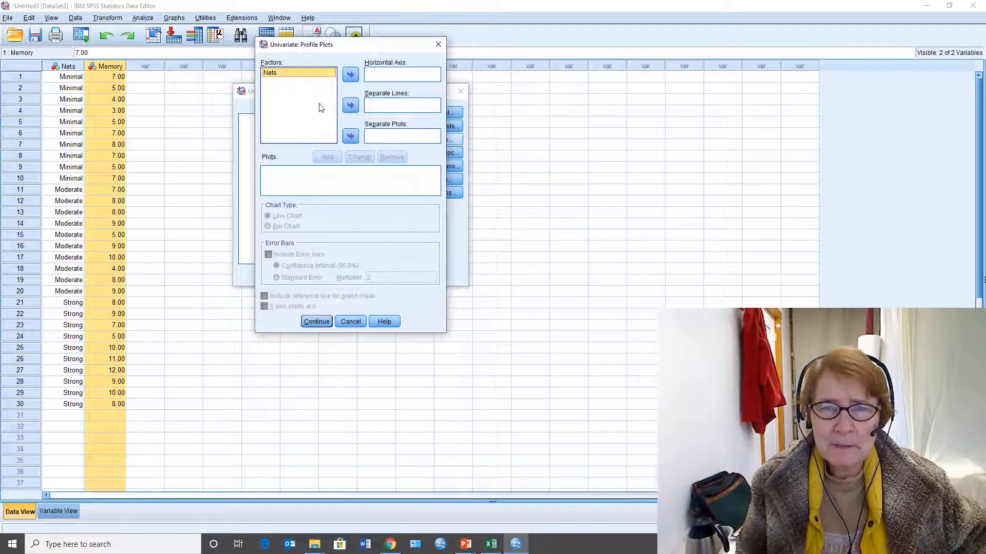
{"action": "left_click", "coordinate": [350, 74]}
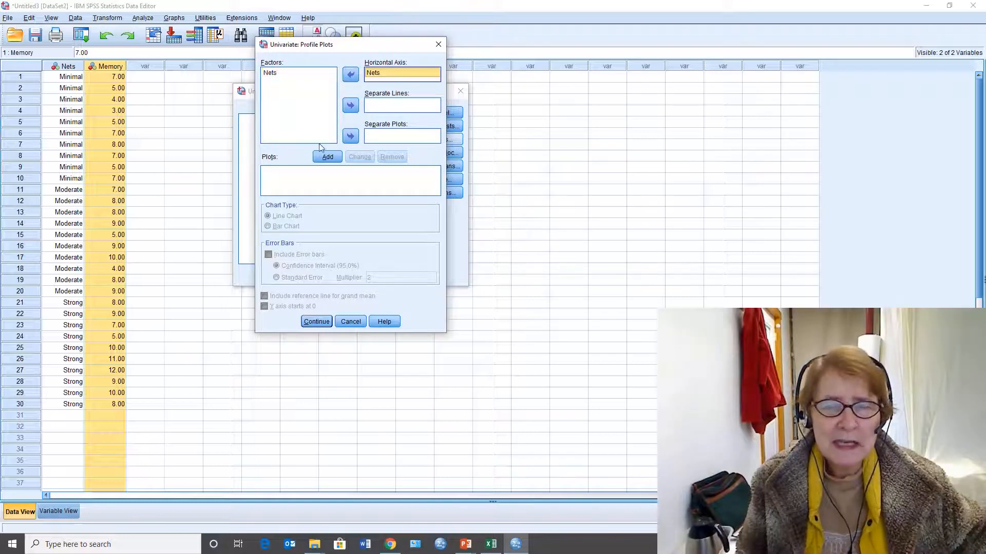
{"action": "left_click", "coordinate": [327, 157]}
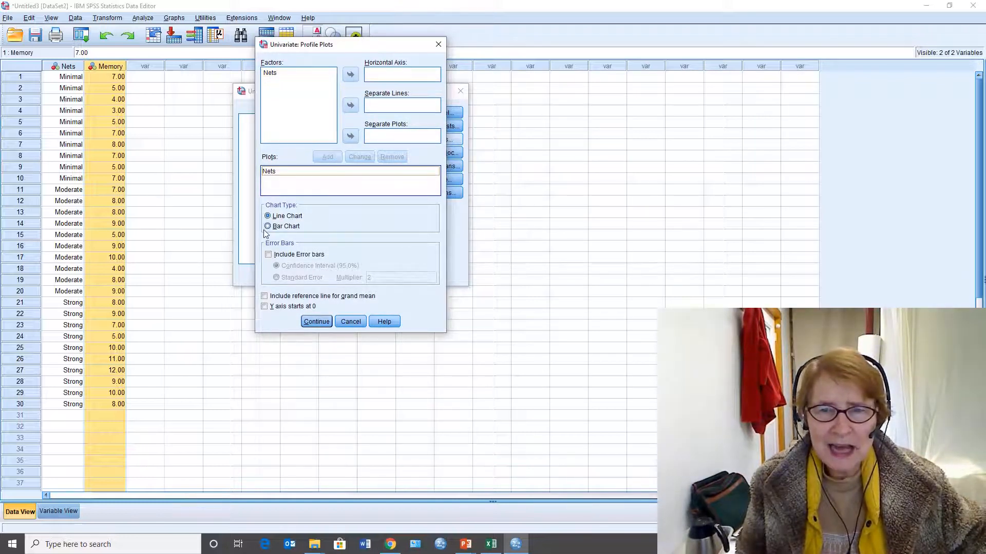
{"action": "left_click", "coordinate": [268, 254]}
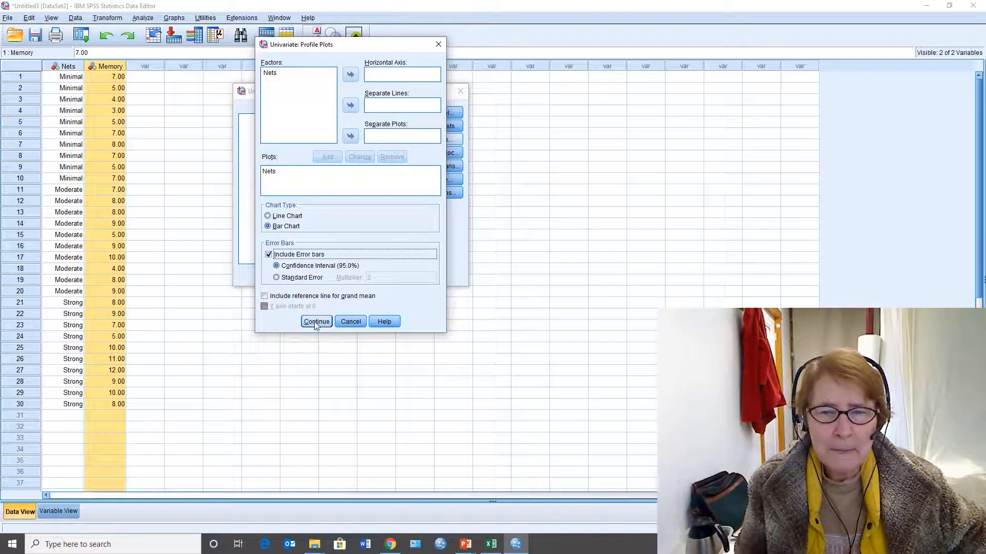
{"action": "left_click", "coordinate": [316, 321]}
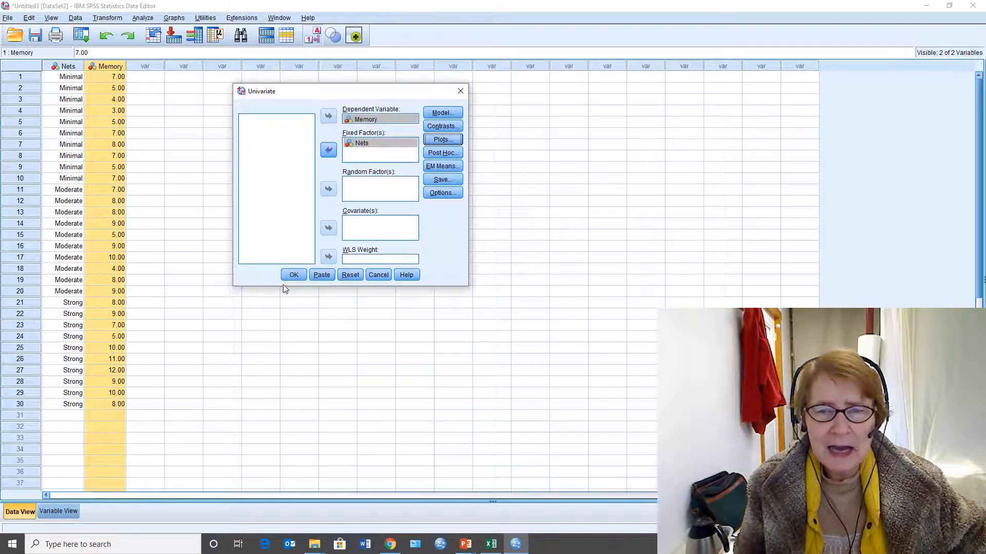
{"action": "left_click", "coordinate": [294, 274]}
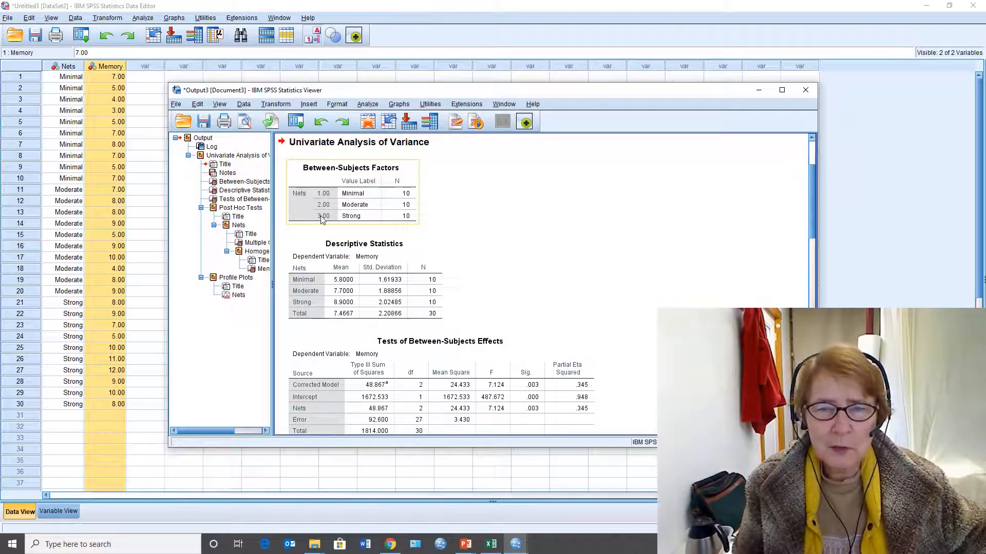
{"action": "mouse_move", "coordinate": [406, 221]}
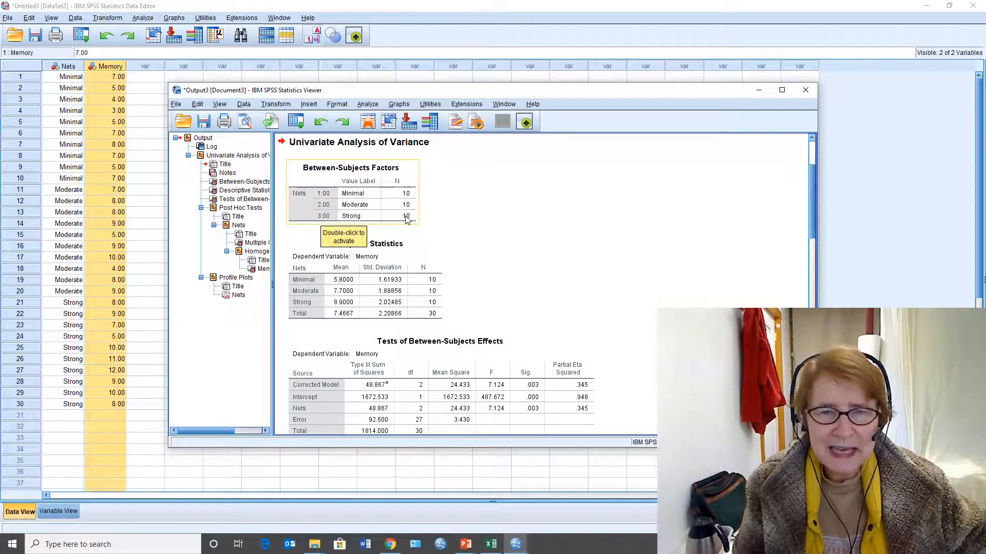
{"action": "mouse_move", "coordinate": [392, 285]}
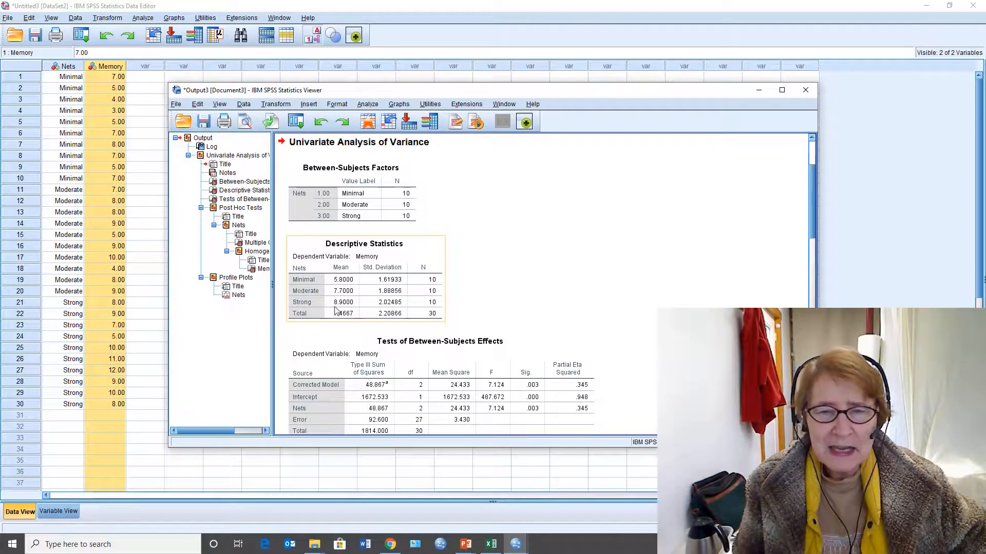
{"action": "mouse_move", "coordinate": [356, 303]}
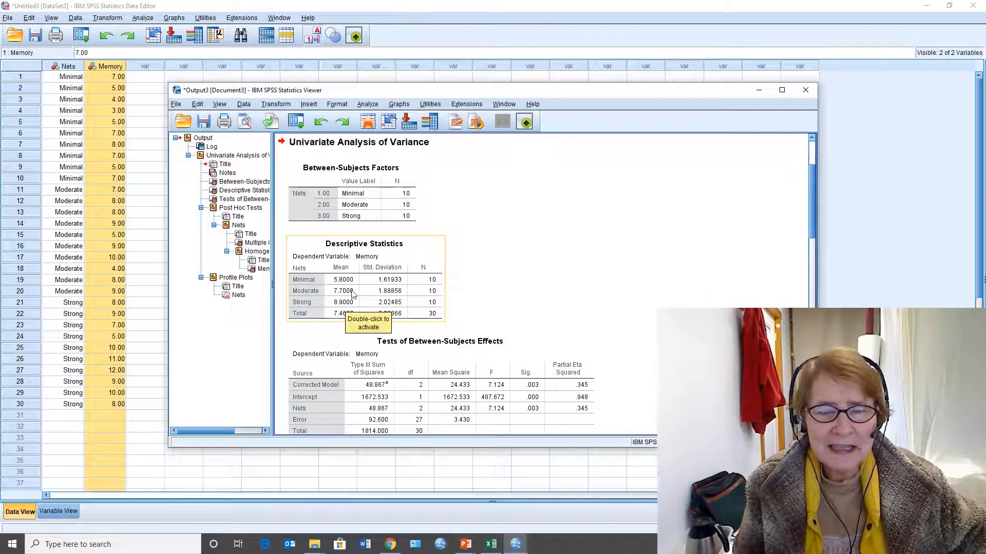
{"action": "mouse_move", "coordinate": [493, 281]}
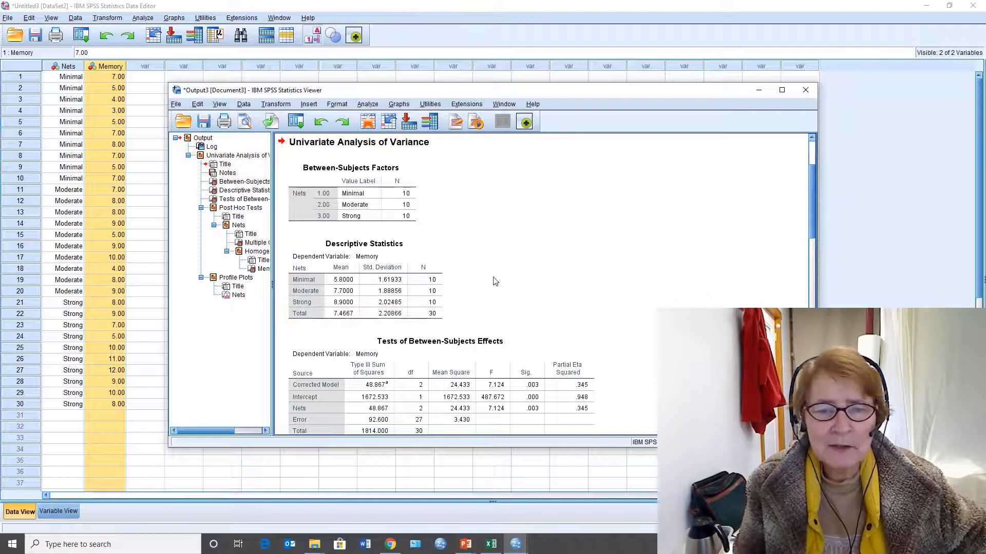
{"action": "scroll", "scroll_direction": "down", "scroll_amount": 3}
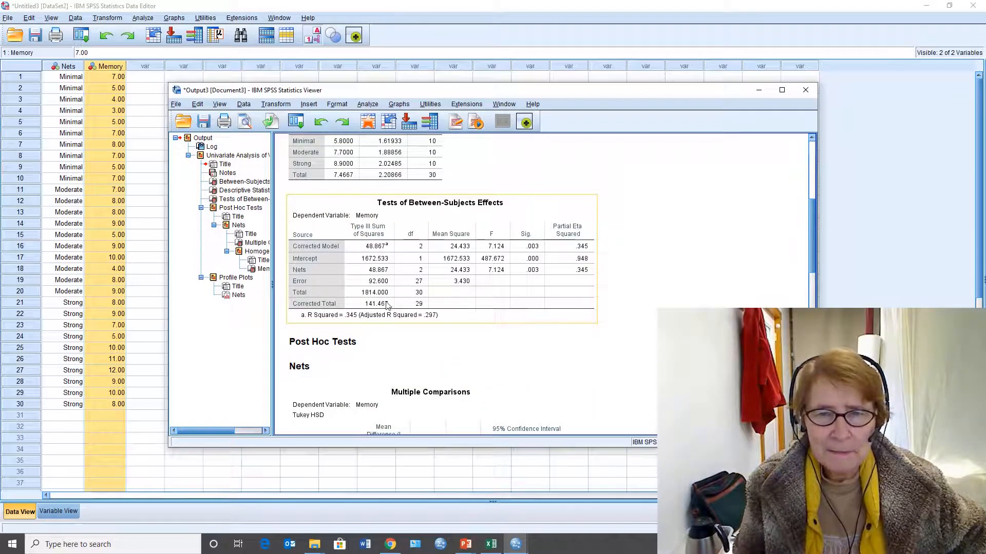
{"action": "mouse_move", "coordinate": [316, 272]}
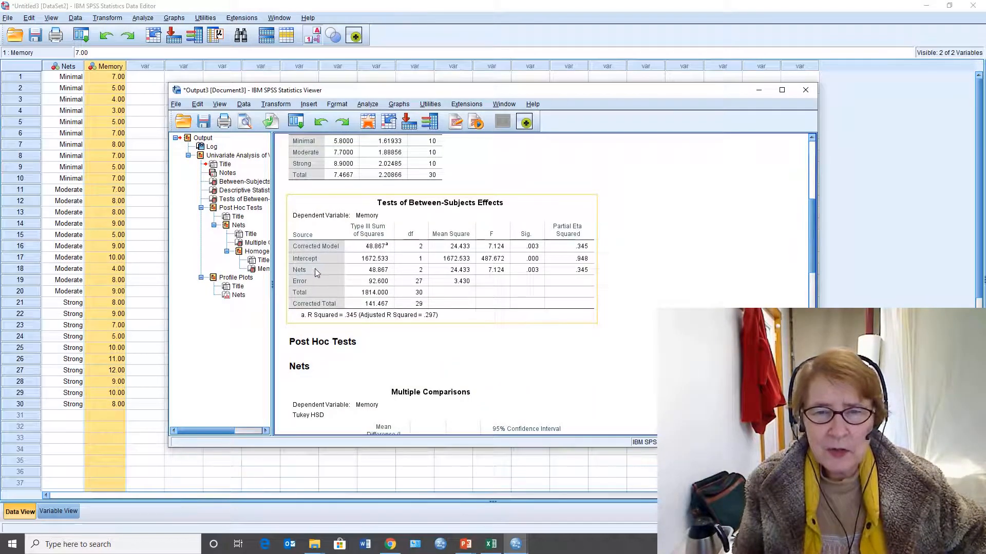
{"action": "mouse_move", "coordinate": [478, 279]}
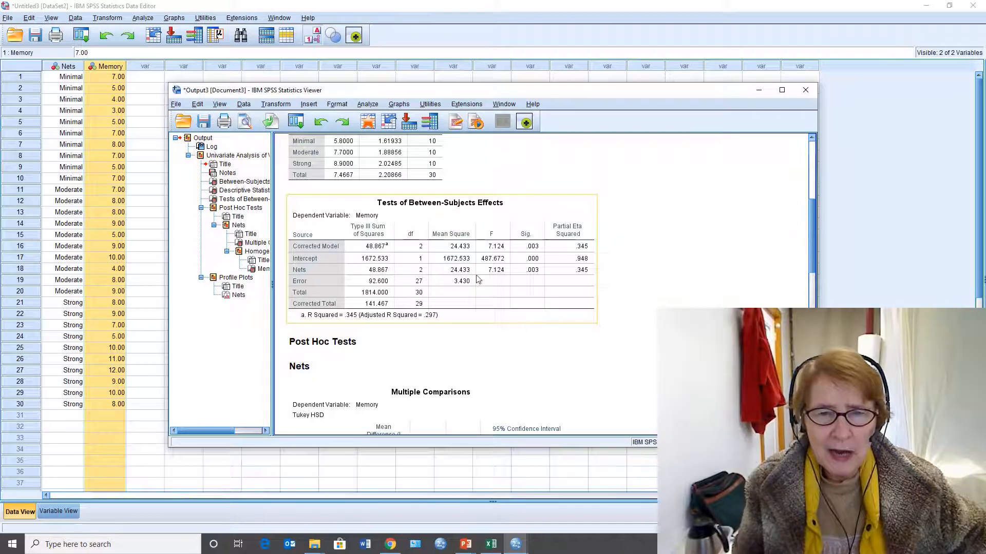
{"action": "mouse_move", "coordinate": [557, 230]}
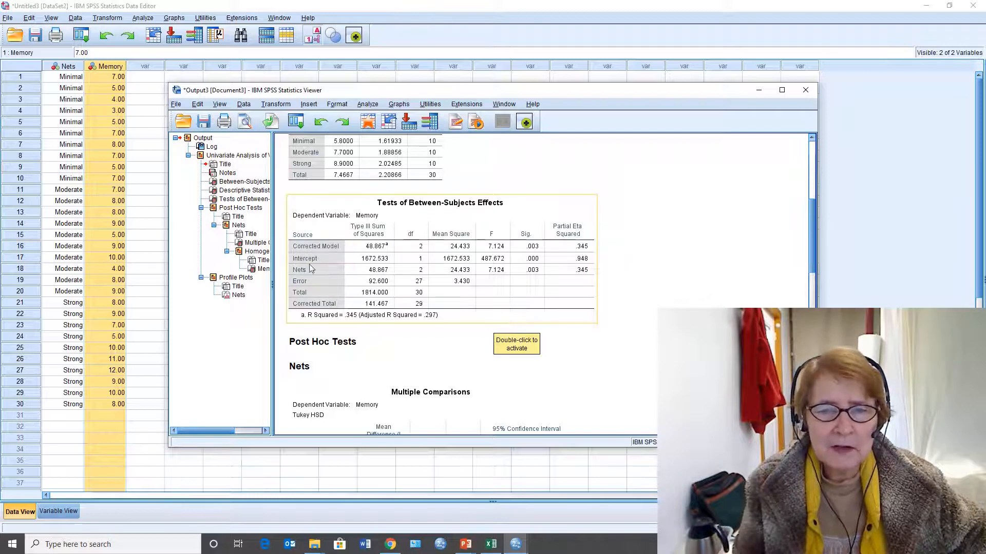
{"action": "mouse_move", "coordinate": [520, 251]}
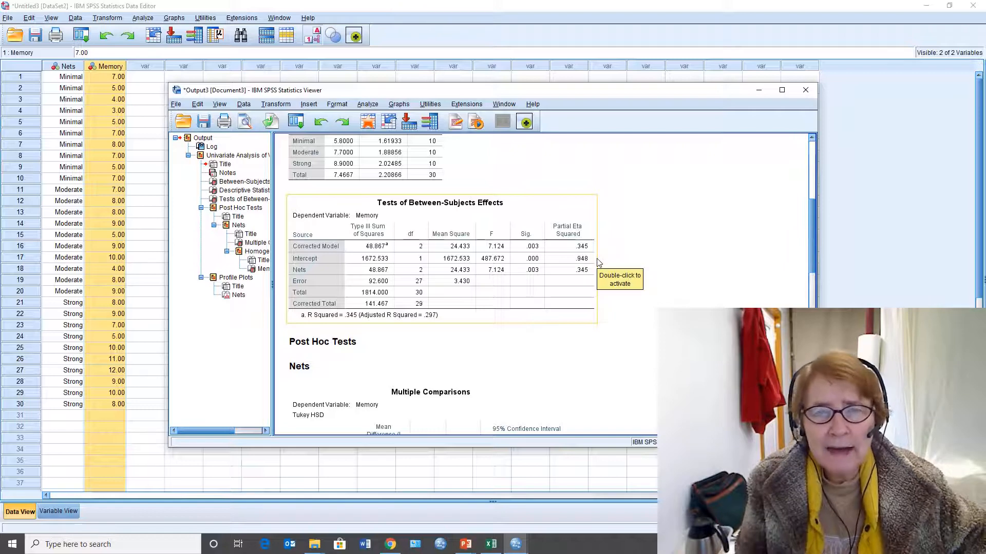
{"action": "mouse_move", "coordinate": [351, 261]}
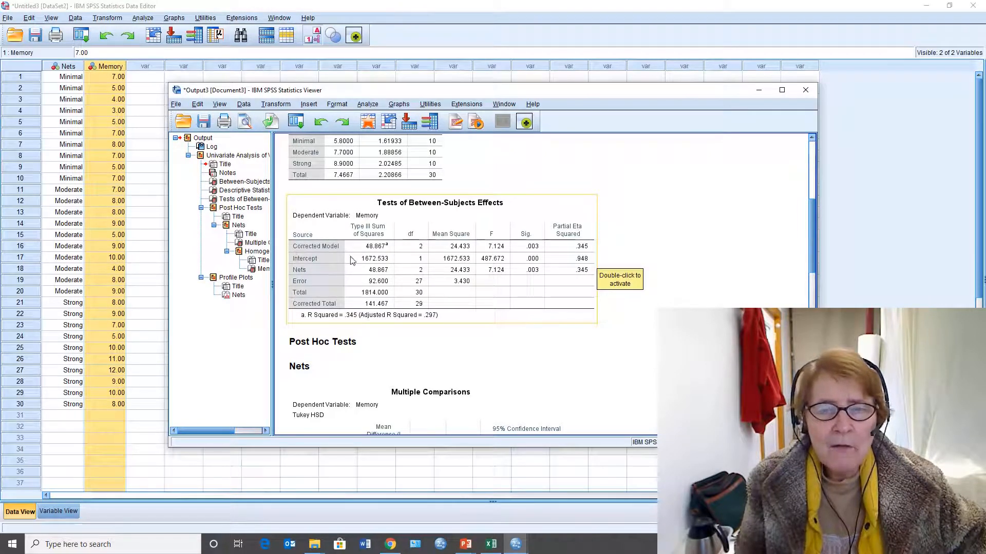
{"action": "mouse_move", "coordinate": [574, 265]}
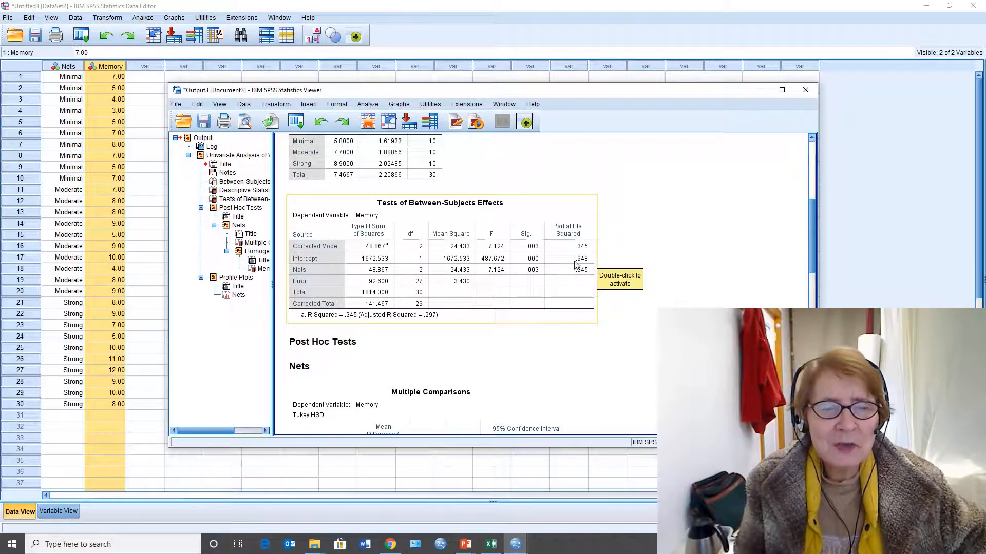
{"action": "mouse_move", "coordinate": [537, 278]}
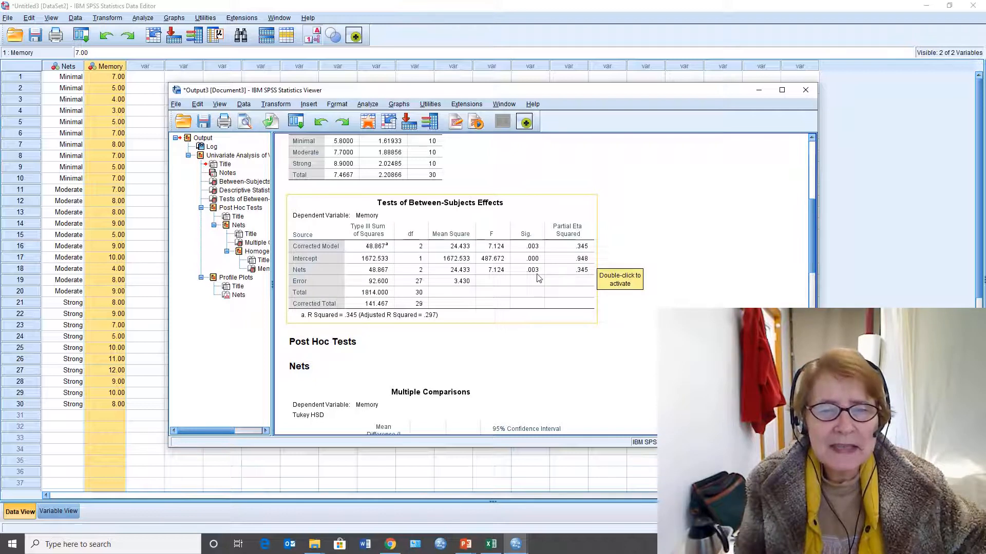
{"action": "mouse_move", "coordinate": [438, 266]}
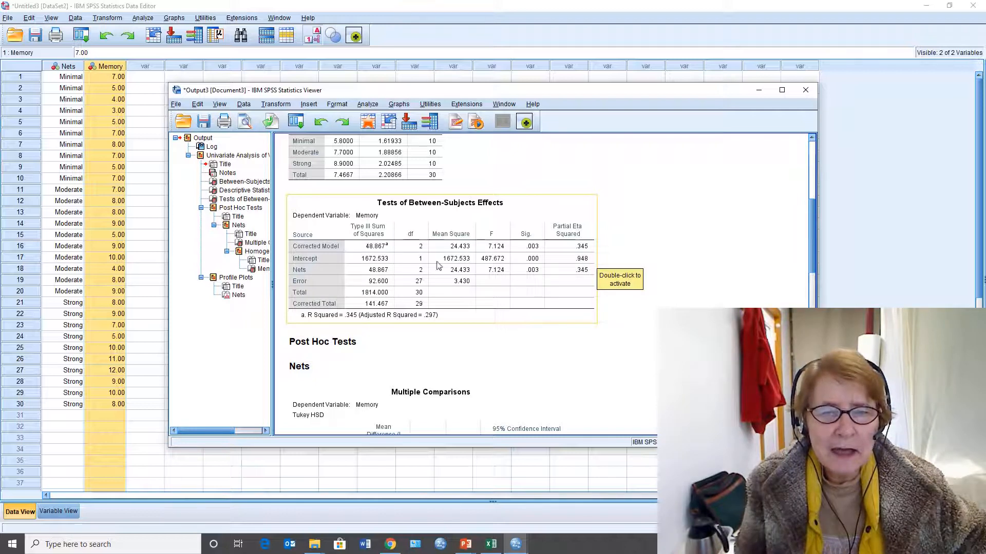
{"action": "mouse_move", "coordinate": [414, 280]}
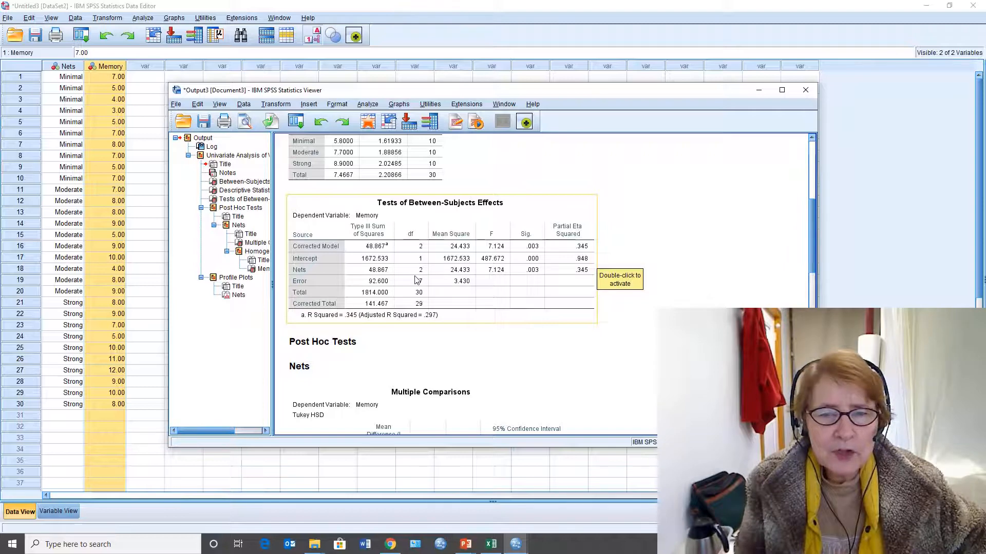
{"action": "mouse_move", "coordinate": [420, 288]}
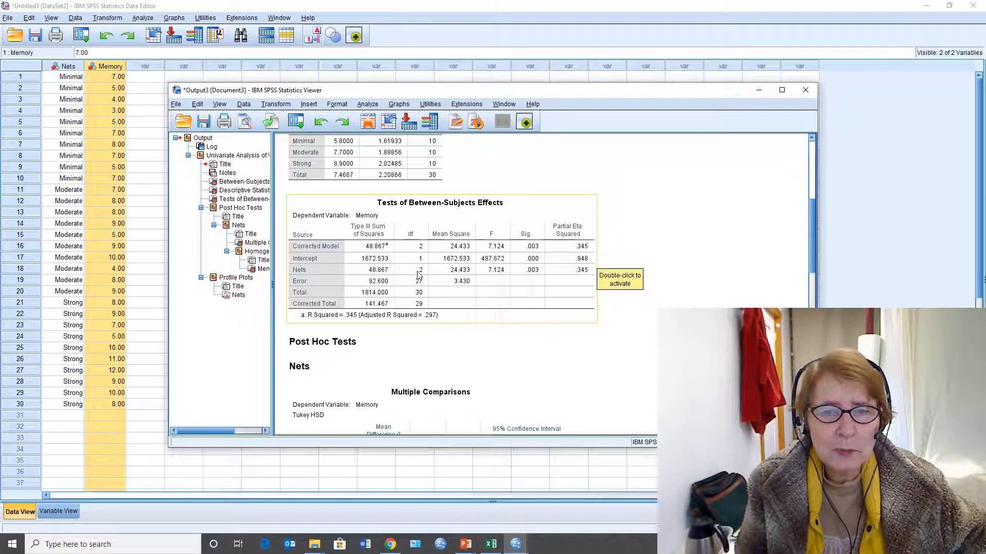
{"action": "mouse_move", "coordinate": [490, 278]}
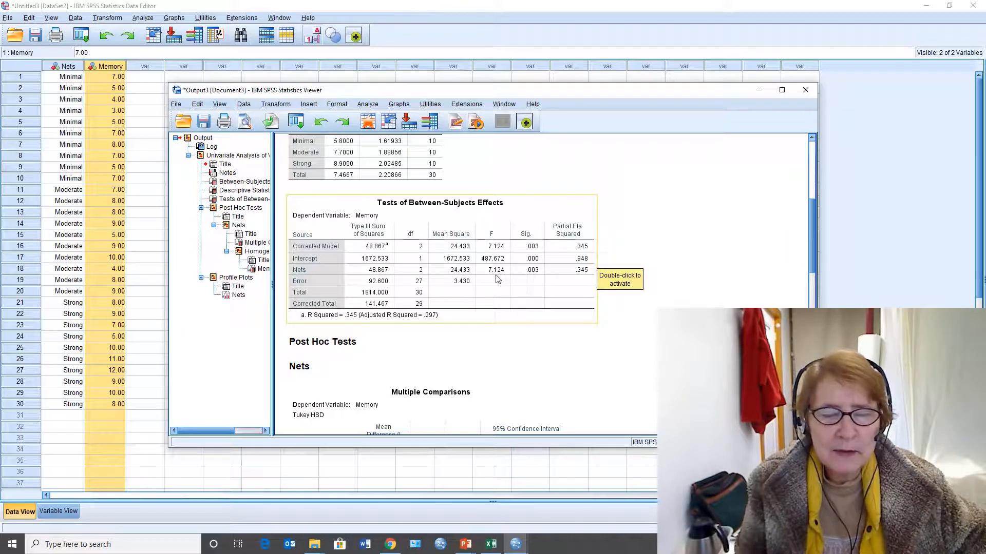
{"action": "mouse_move", "coordinate": [543, 267]}
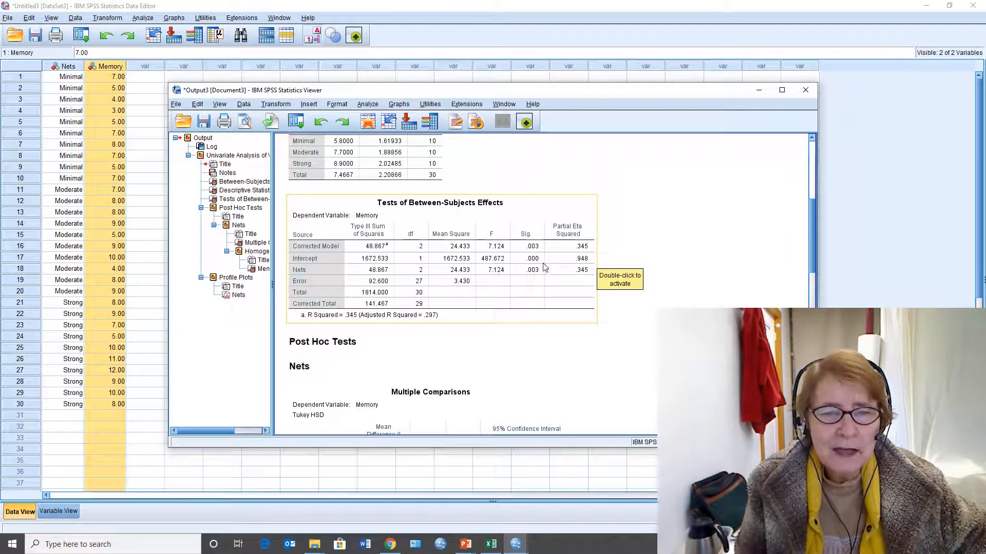
{"action": "mouse_move", "coordinate": [537, 281]}
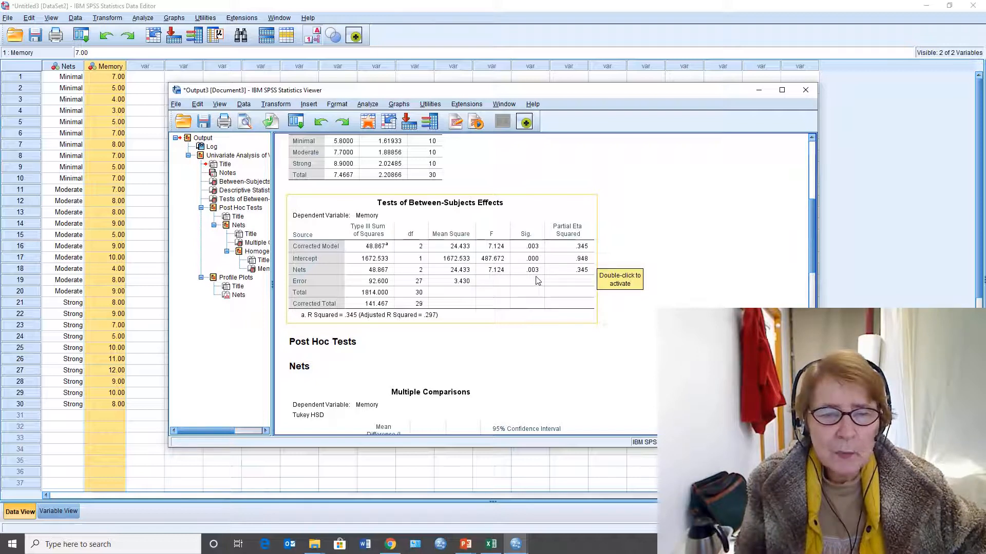
{"action": "mouse_move", "coordinate": [565, 263]}
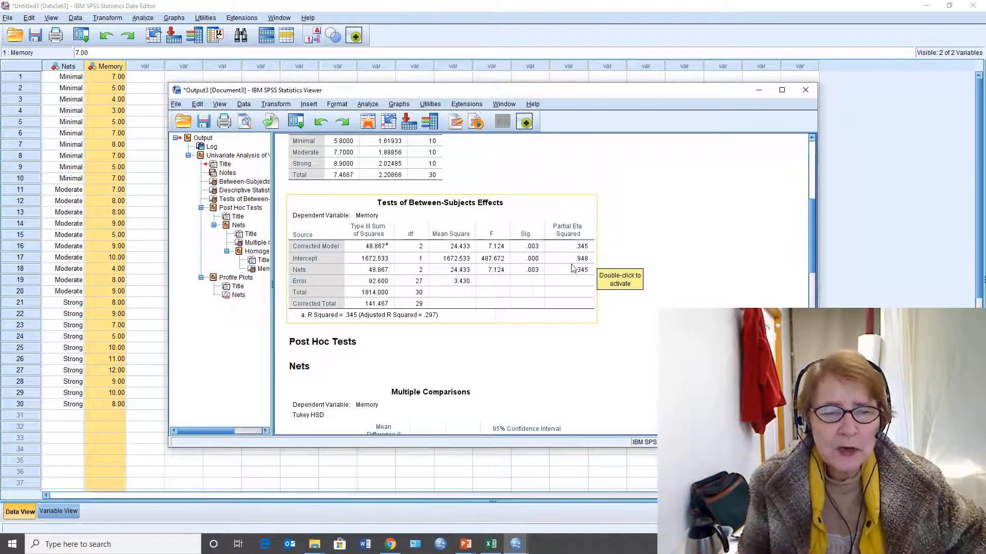
{"action": "mouse_move", "coordinate": [575, 269]}
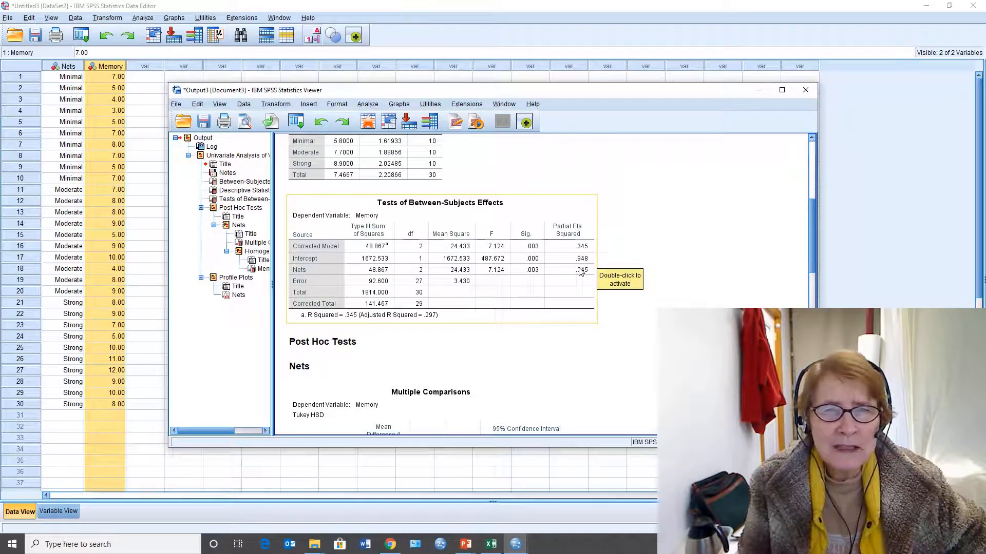
{"action": "mouse_move", "coordinate": [594, 278]}
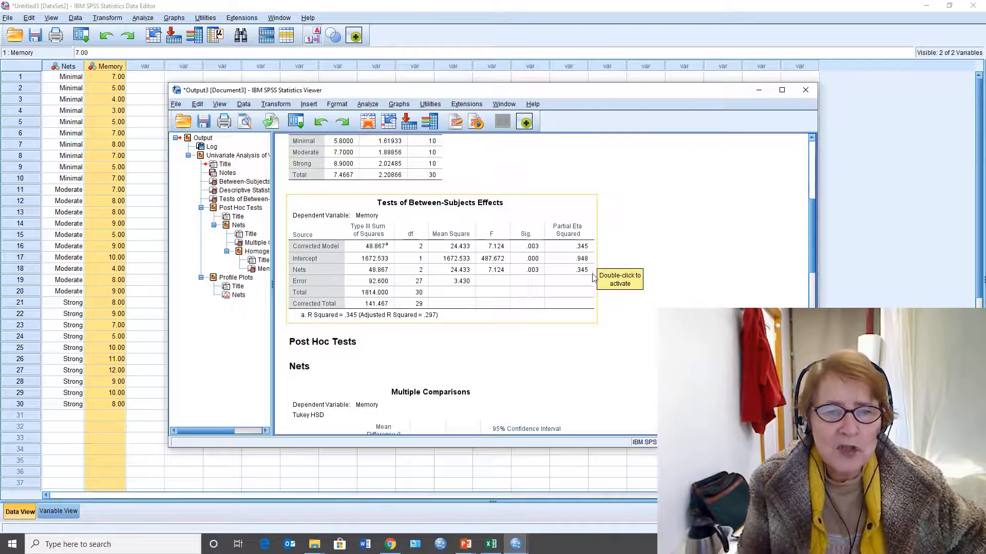
{"action": "mouse_move", "coordinate": [539, 277]}
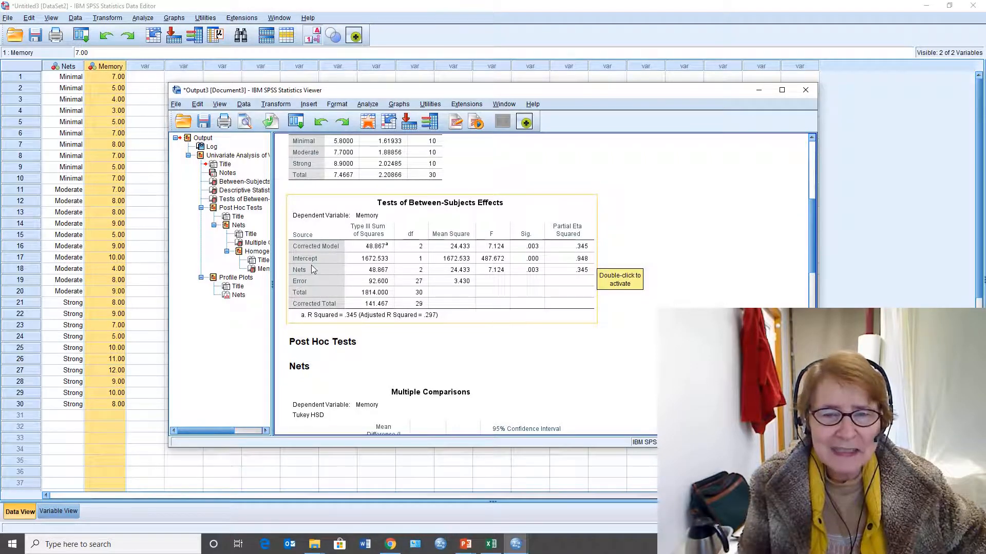
{"action": "mouse_move", "coordinate": [582, 275]}
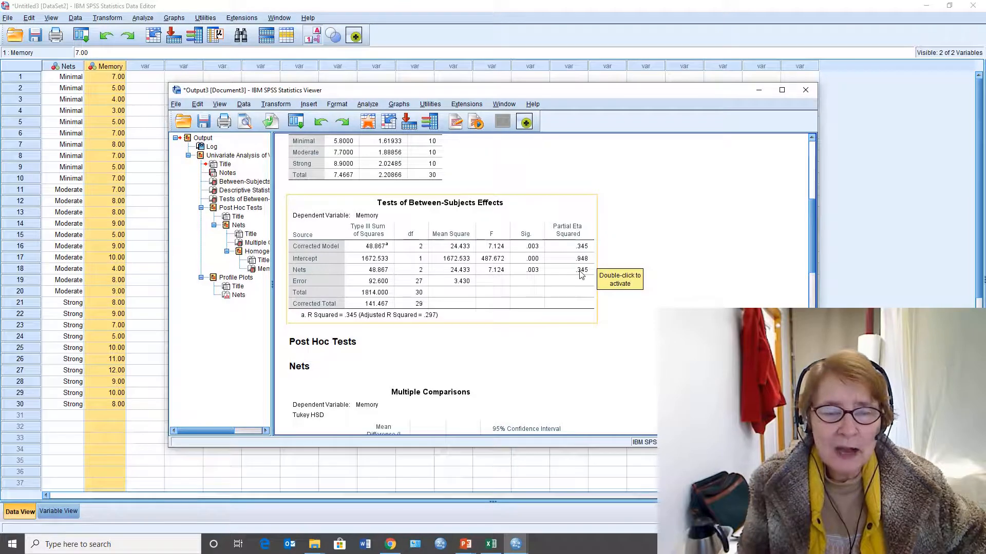
- Scroll the output to the Tukey Multiple Comparisons, Homogeneous Subsets and bar chart
{"action": "scroll", "scroll_direction": "down", "scroll_amount": 3}
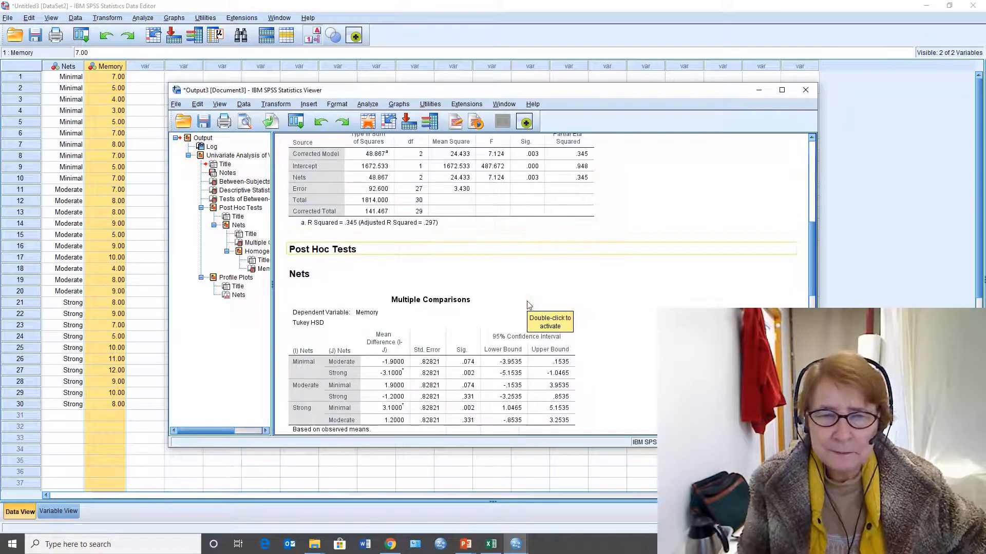
{"action": "scroll", "scroll_direction": "down", "scroll_amount": 3}
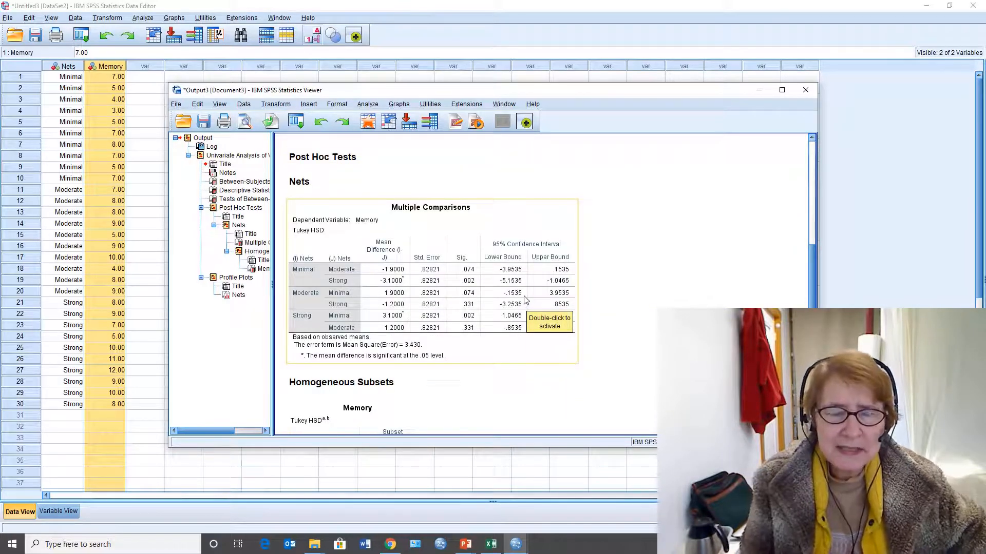
{"action": "scroll", "scroll_direction": "down", "scroll_amount": 3}
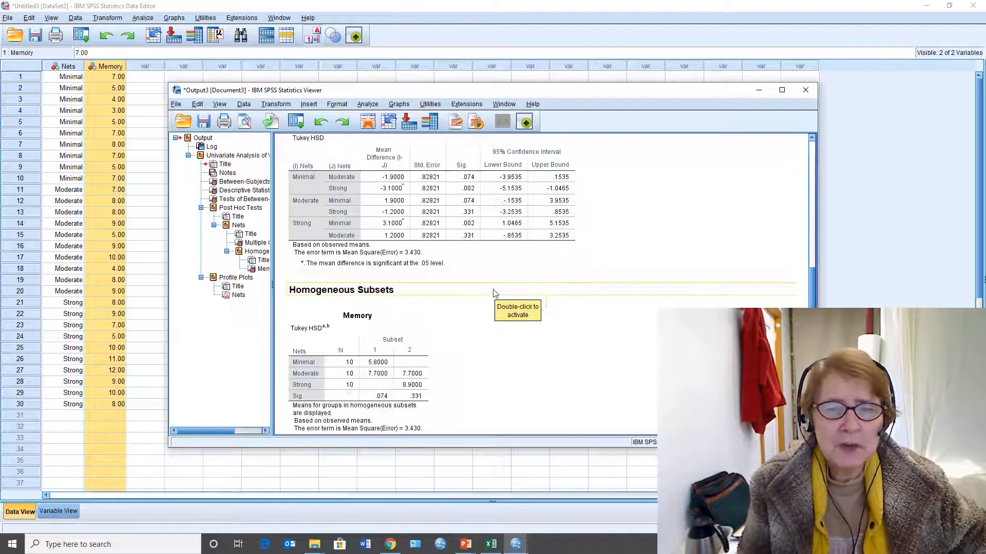
{"action": "scroll", "scroll_direction": "down", "scroll_amount": 3}
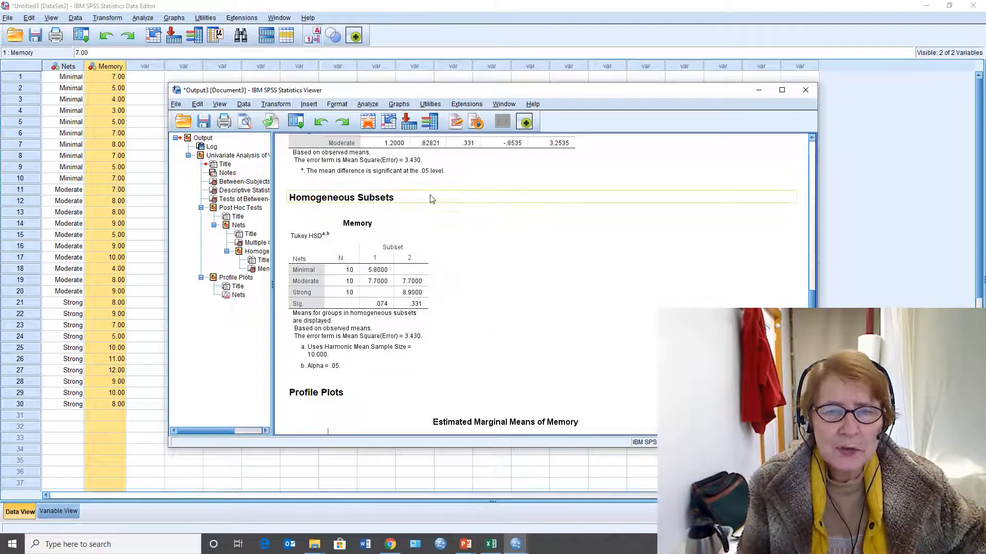
{"action": "scroll", "scroll_direction": "up", "scroll_amount": 3}
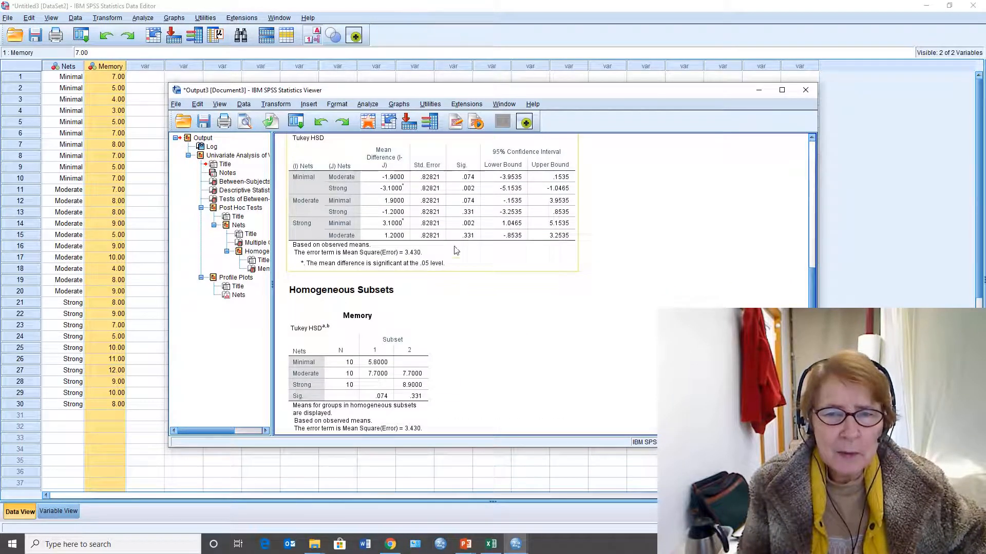
{"action": "scroll", "scroll_direction": "down", "scroll_amount": 3}
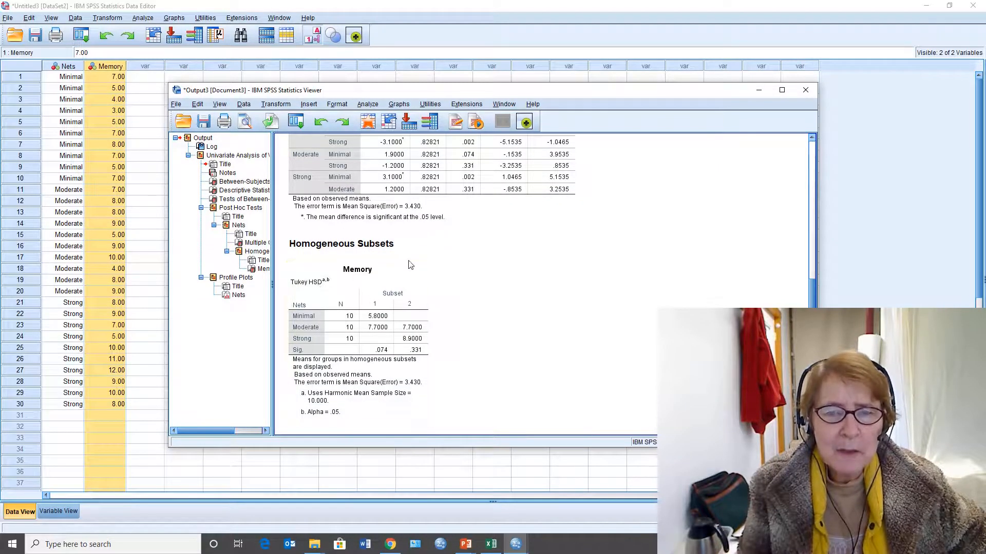
{"action": "scroll", "scroll_direction": "down", "scroll_amount": 3}
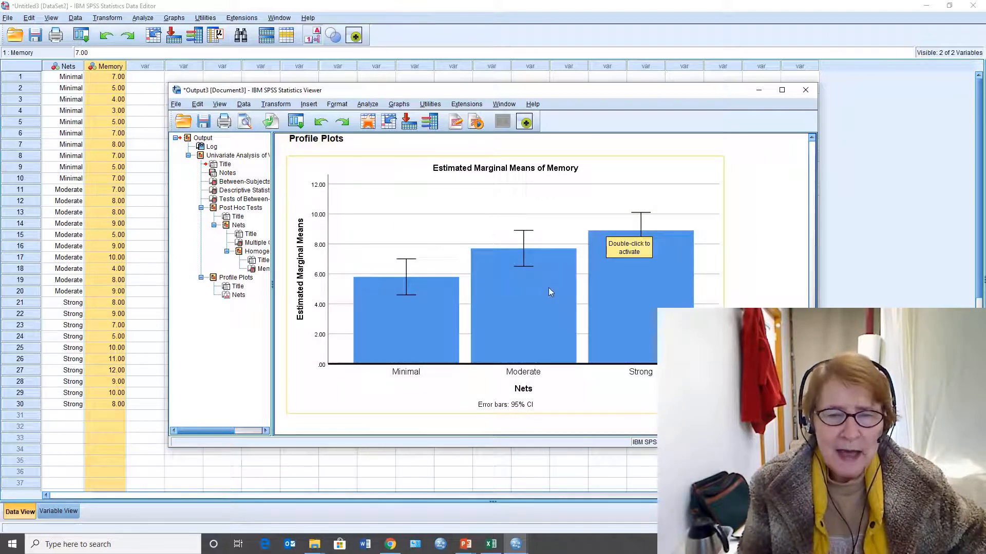
{"action": "mouse_move", "coordinate": [620, 340]}
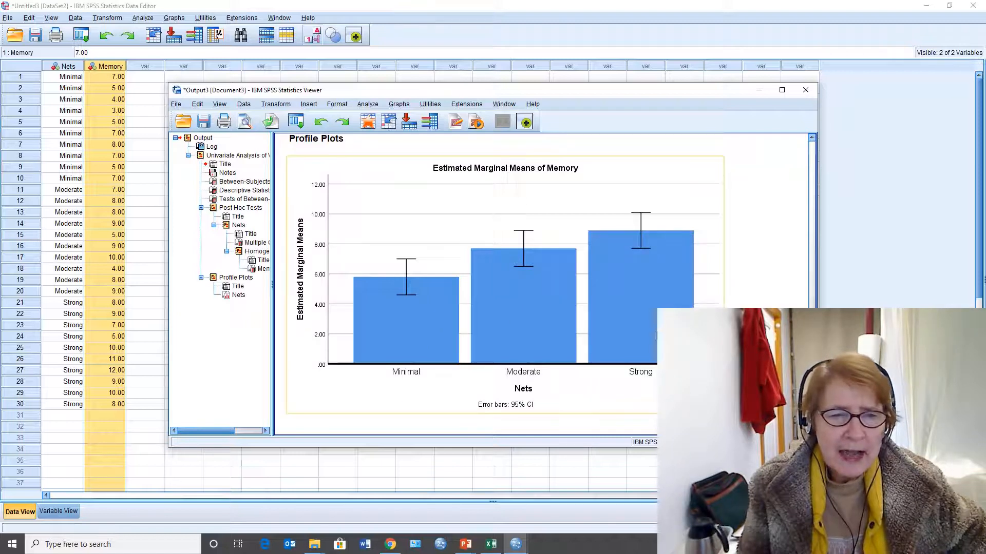
{"action": "mouse_move", "coordinate": [492, 271]}
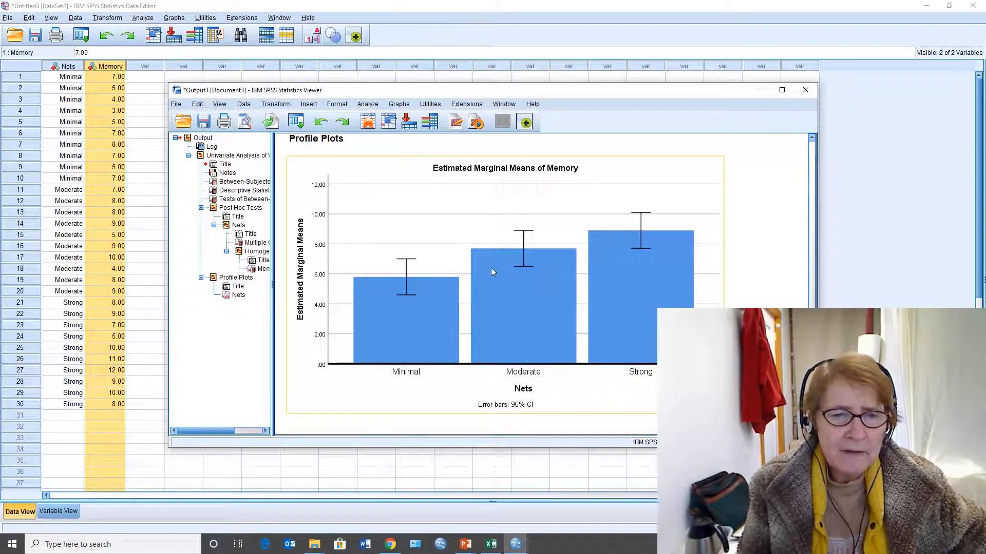
{"action": "mouse_move", "coordinate": [414, 286]}
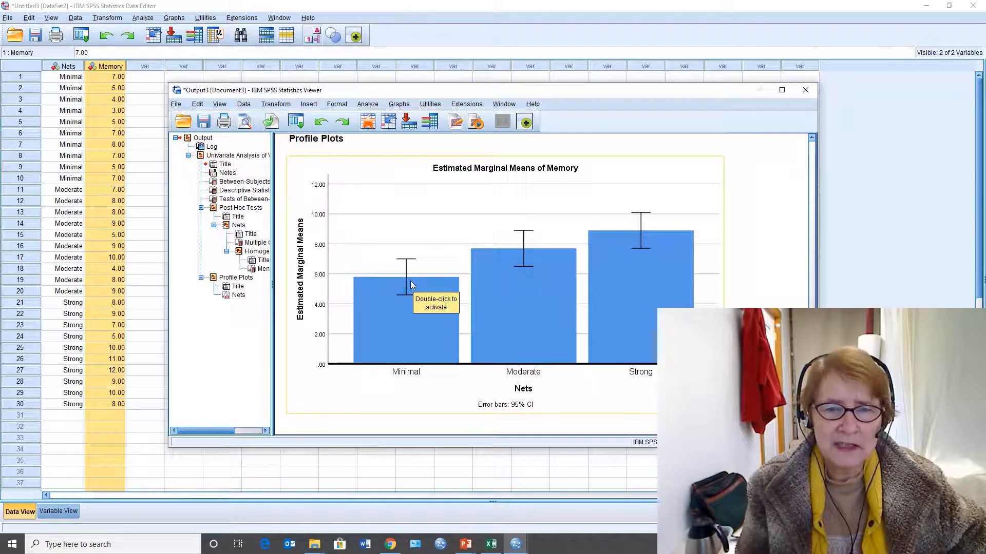
{"action": "mouse_move", "coordinate": [429, 286]}
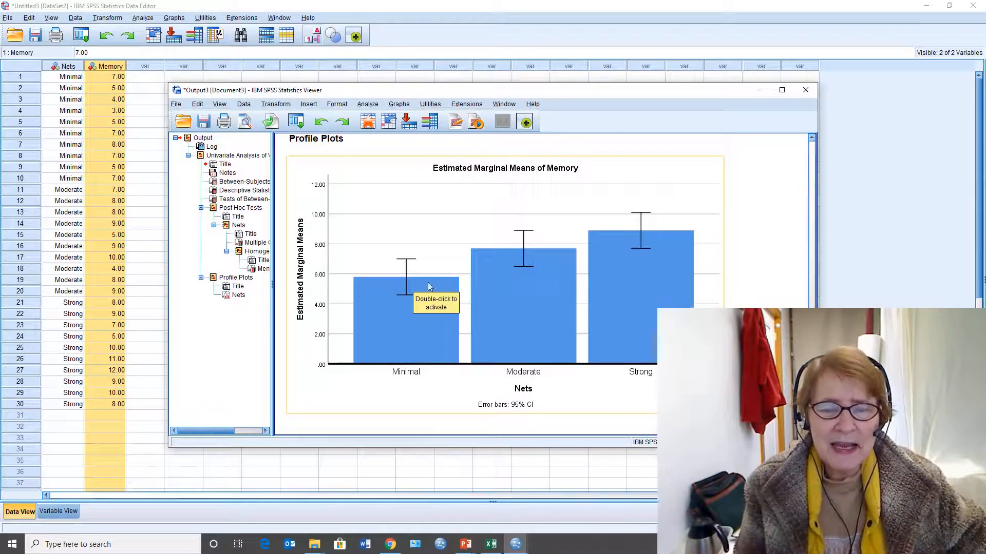
{"action": "mouse_move", "coordinate": [417, 281]}
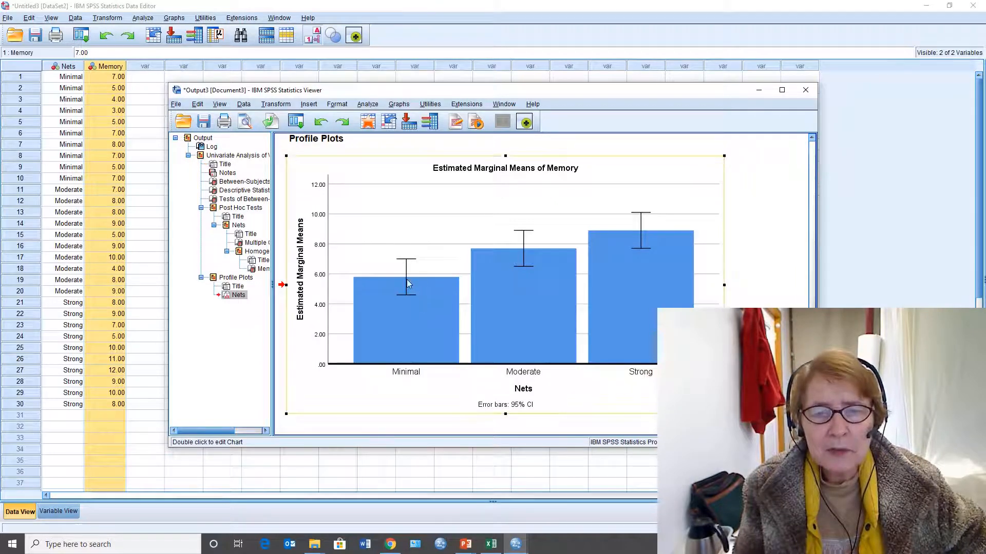
{"action": "mouse_move", "coordinate": [565, 263]}
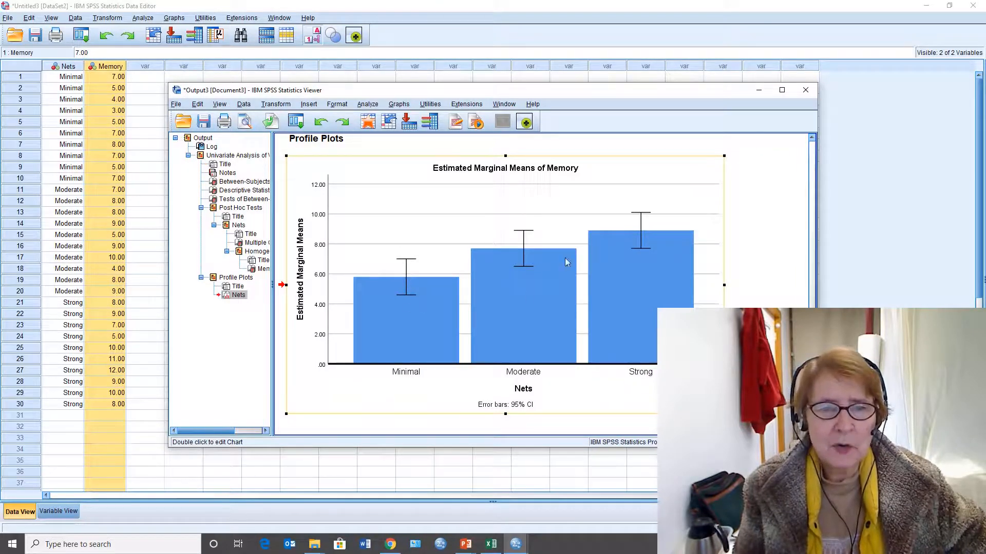
{"action": "mouse_move", "coordinate": [639, 279]}
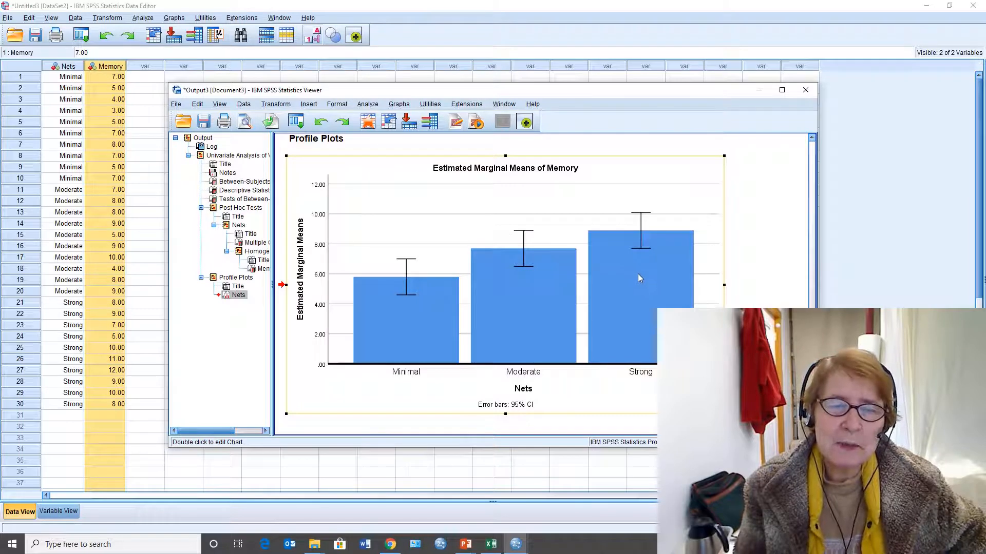
{"action": "mouse_move", "coordinate": [535, 286]}
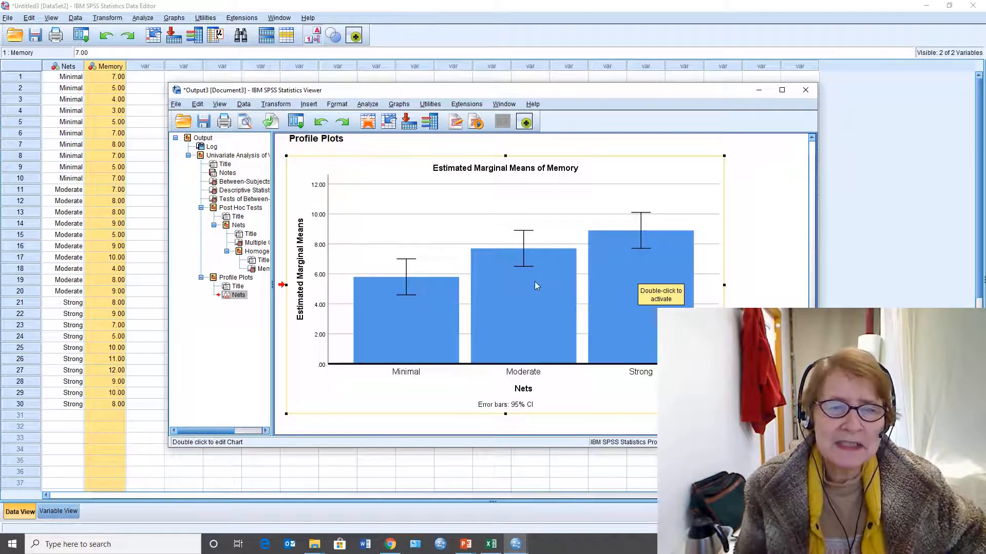
{"action": "mouse_move", "coordinate": [421, 209]}
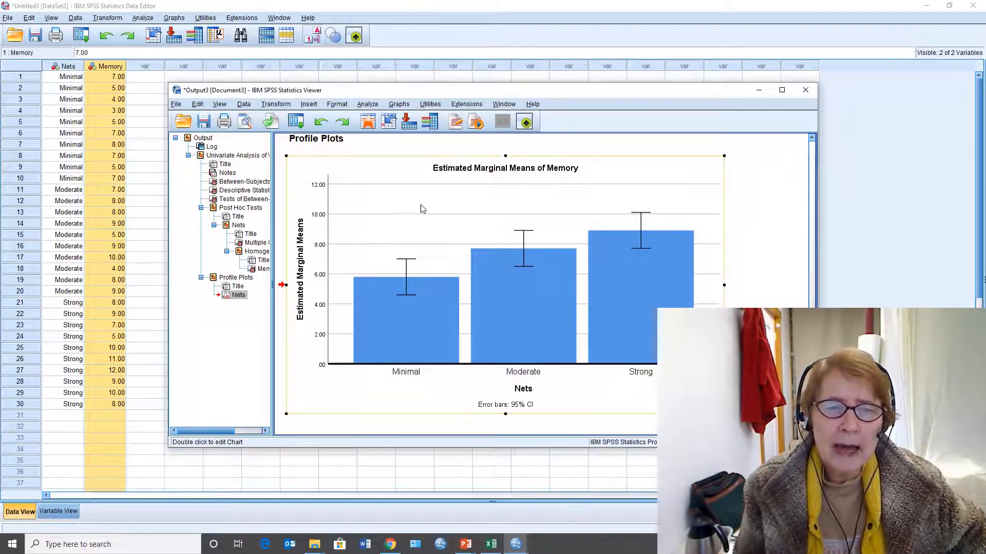
{"action": "mouse_move", "coordinate": [454, 280]}
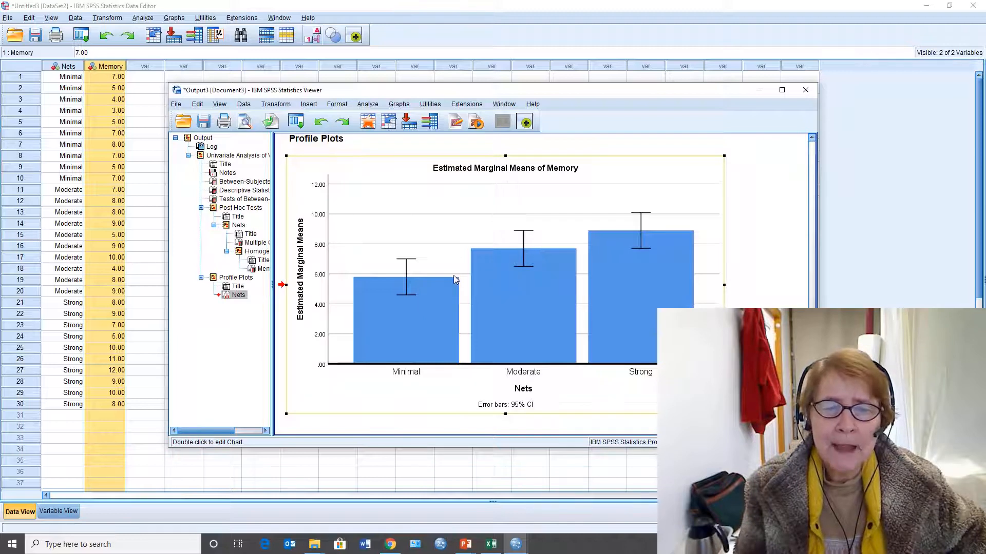
{"action": "mouse_move", "coordinate": [446, 277]}
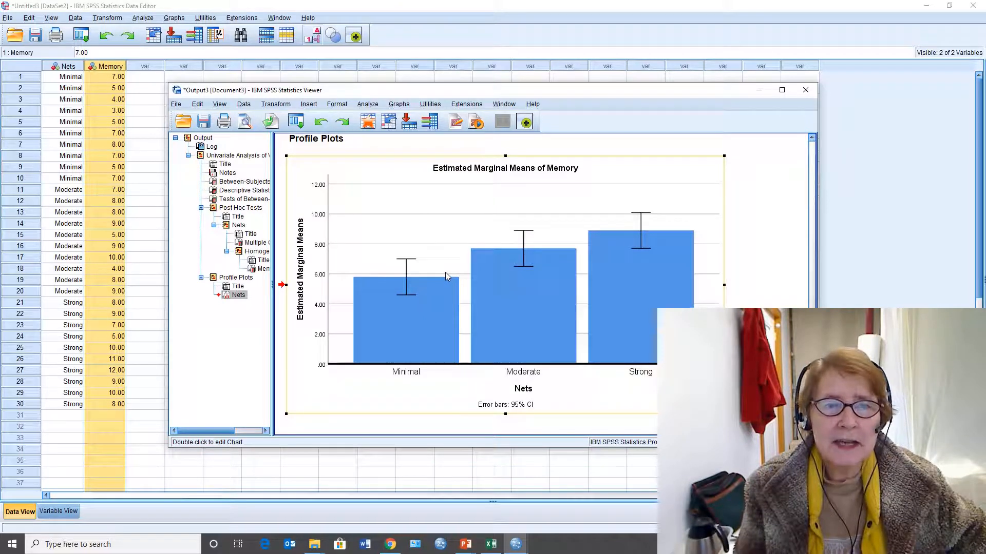